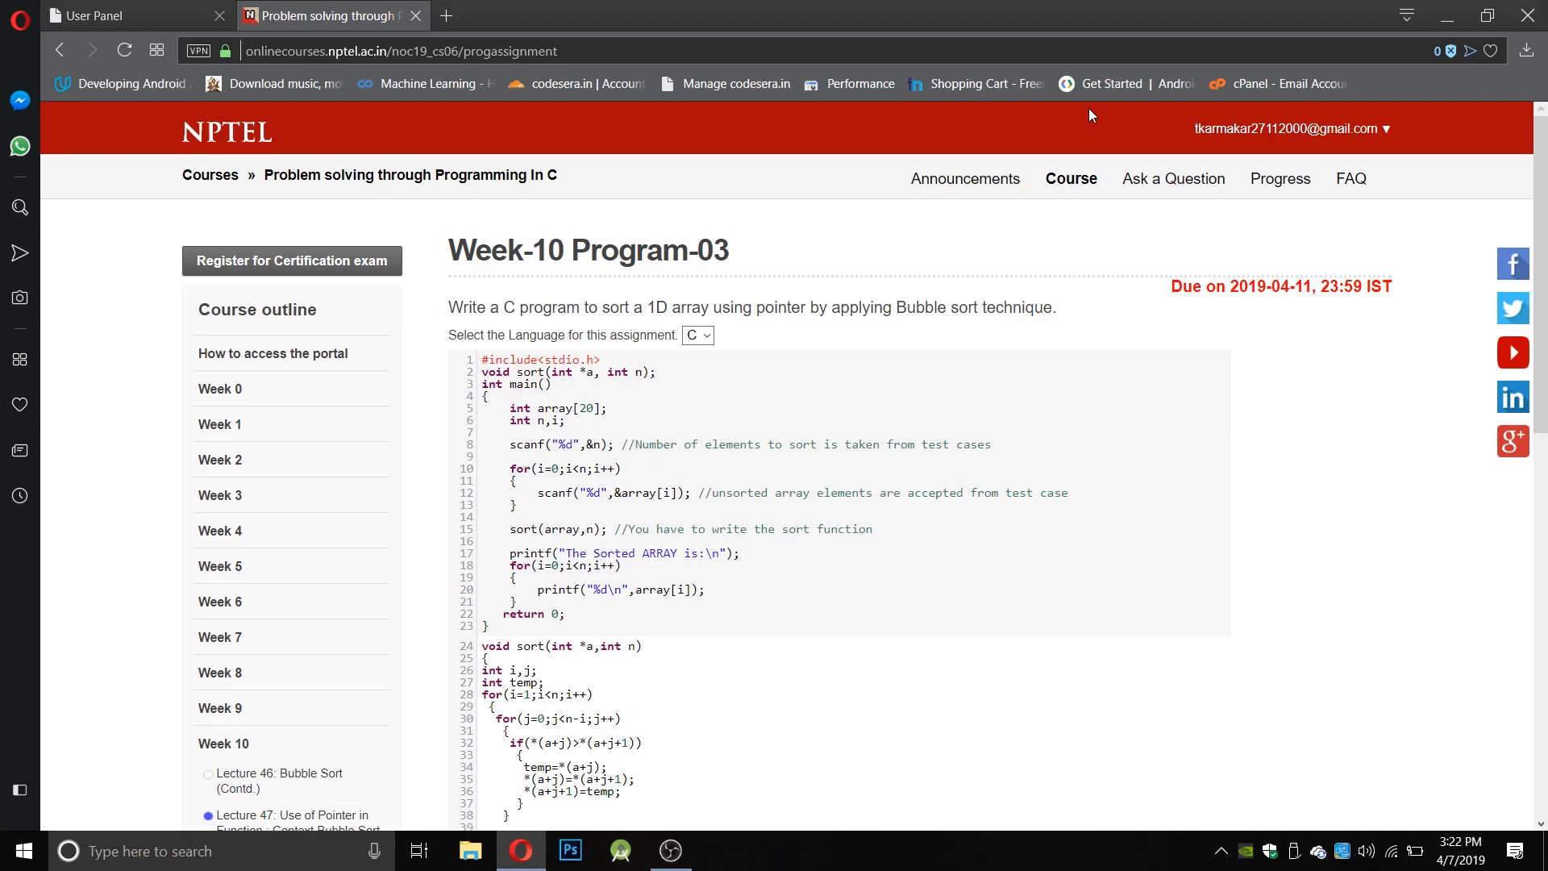
- Submit the pointer-based bubble sort solution for Week-10 Program-03 for grading
scroll(down, 3)
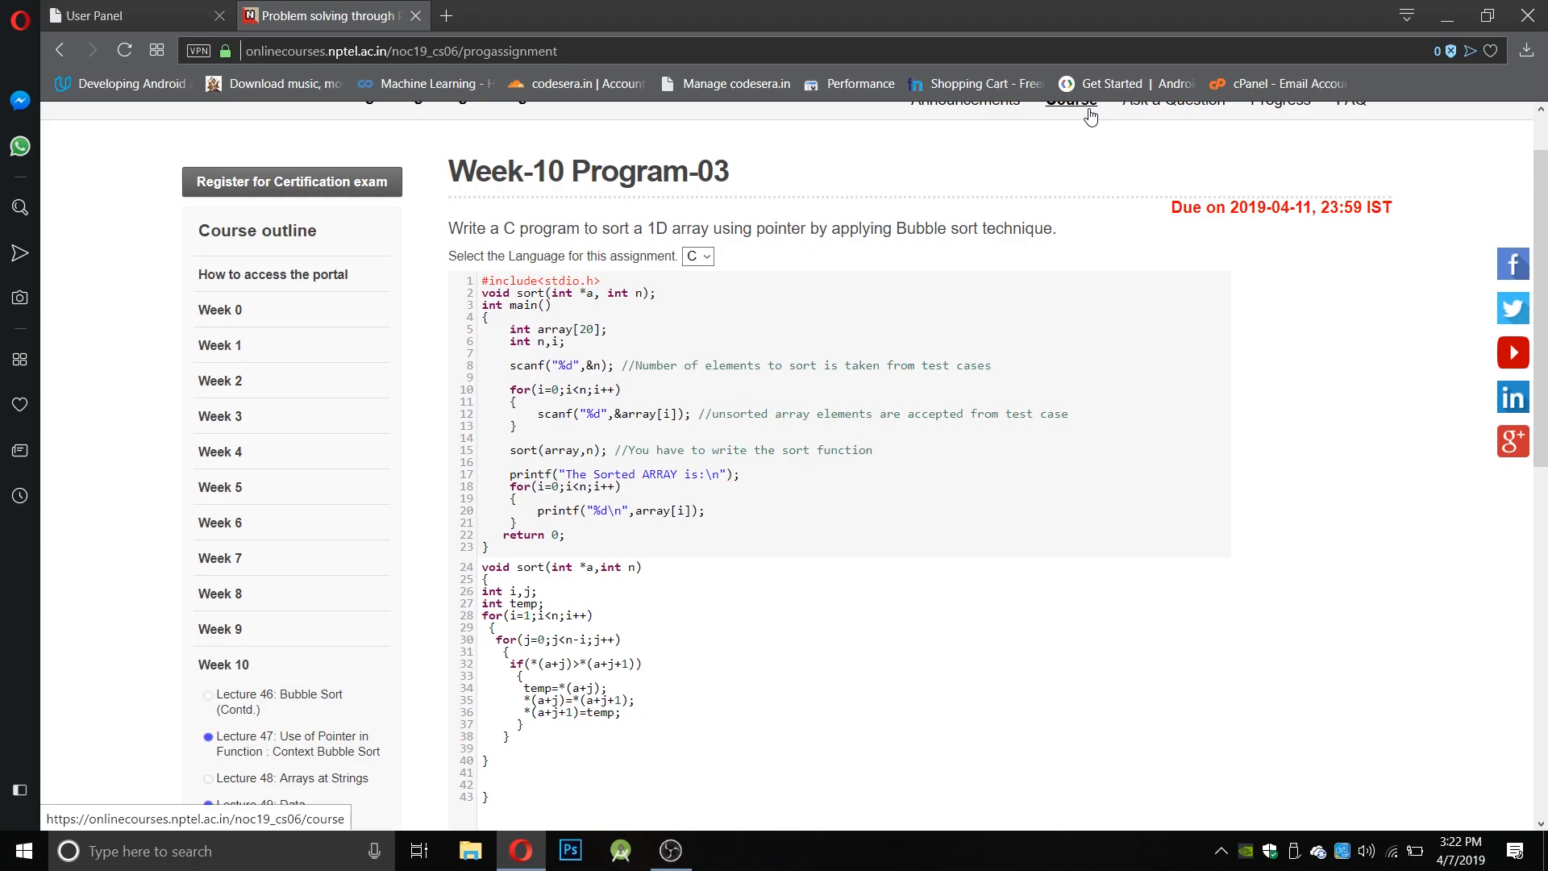
scroll(down, 3)
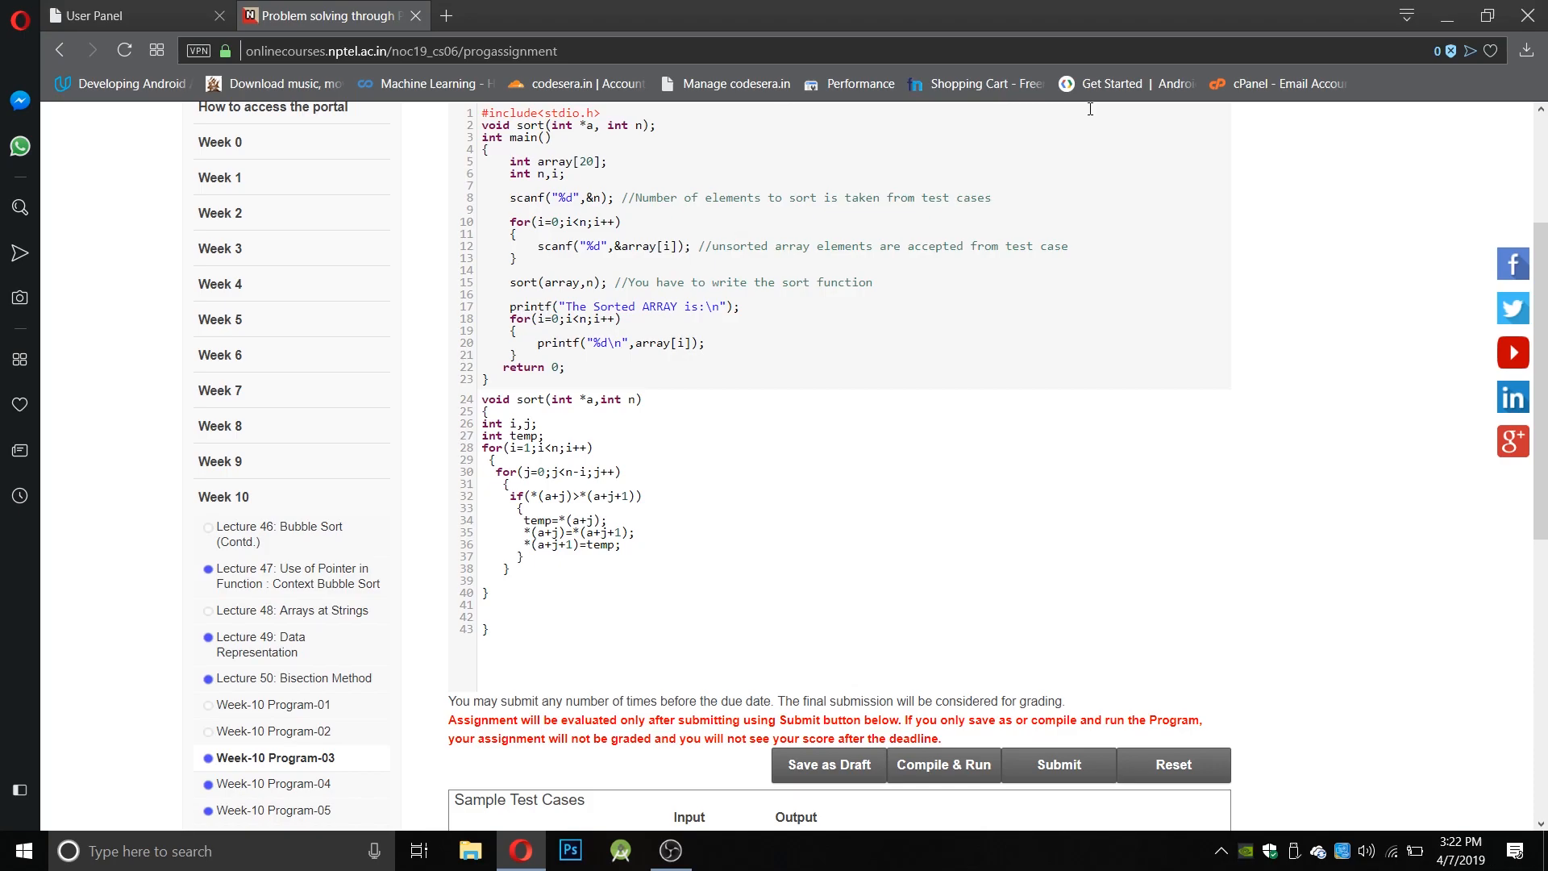
mouse_move(572, 215)
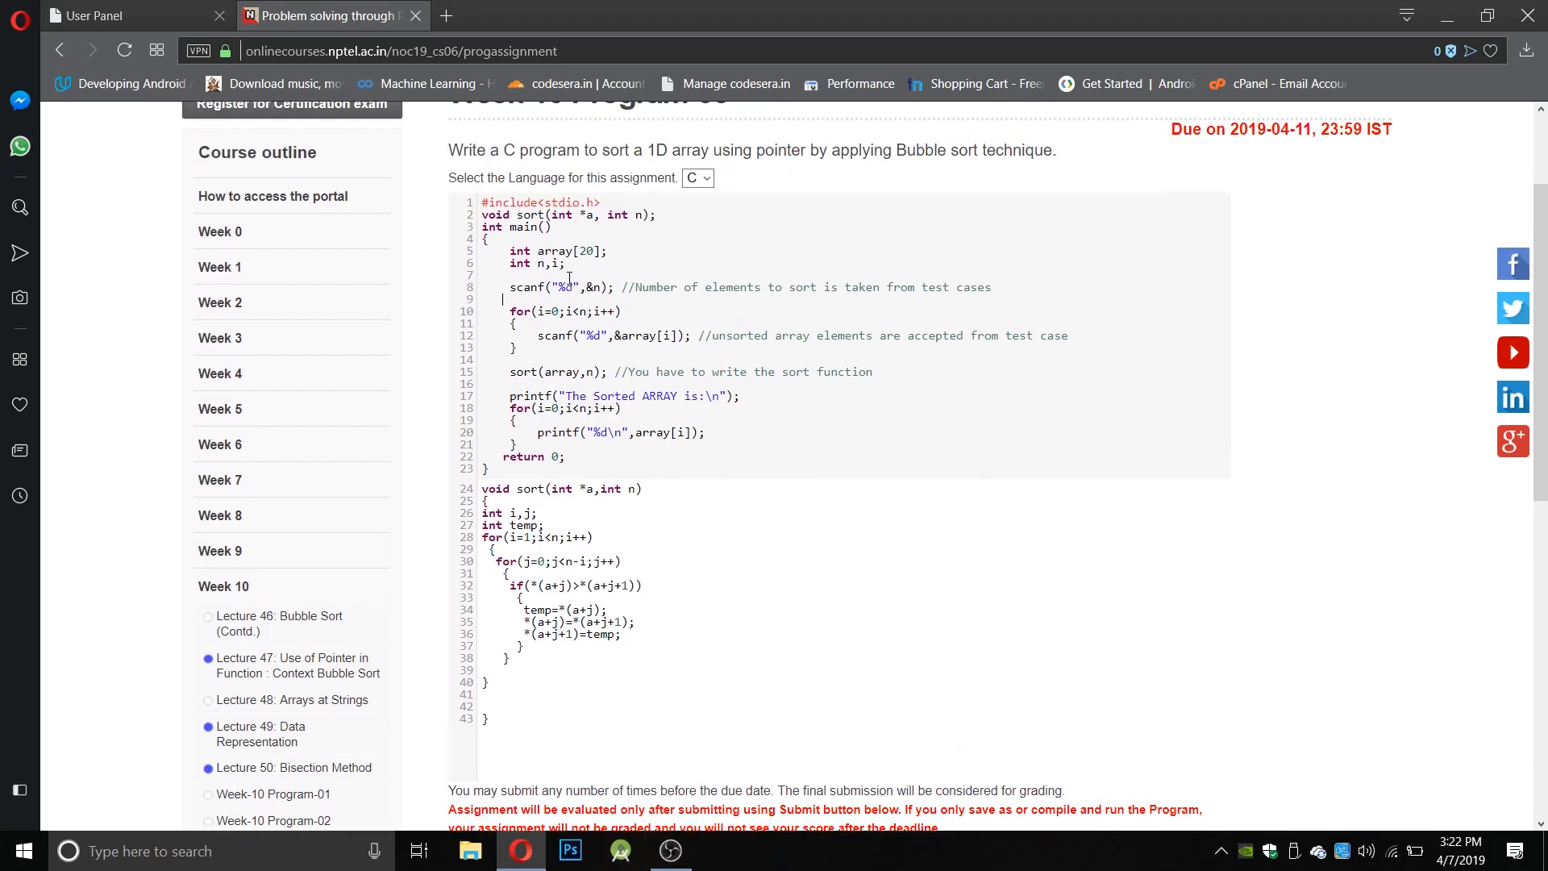
scroll(down, 3)
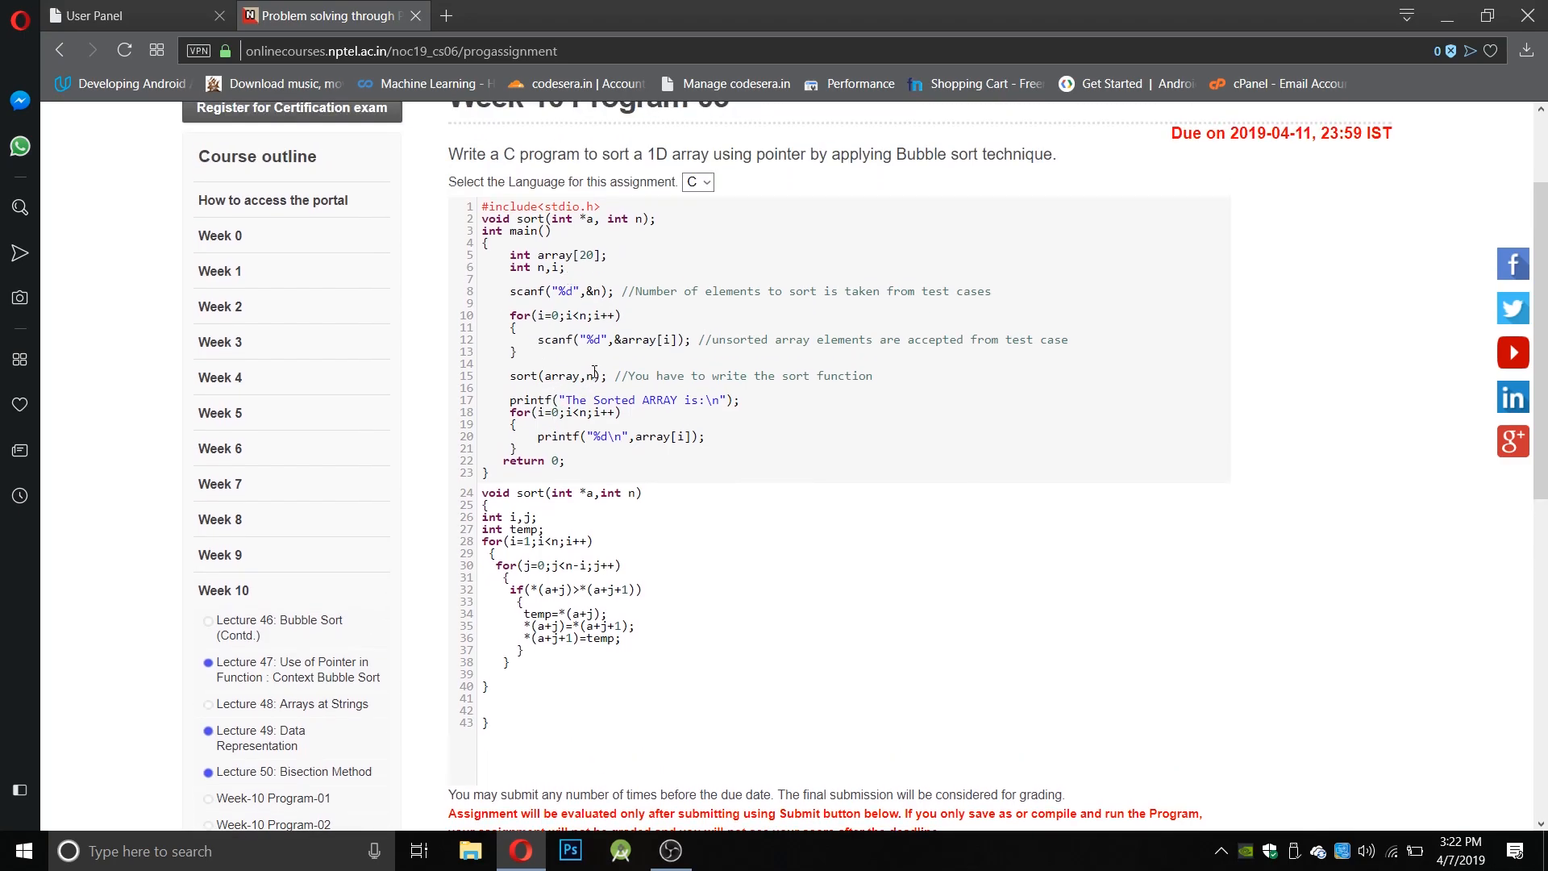
scroll(down, 3)
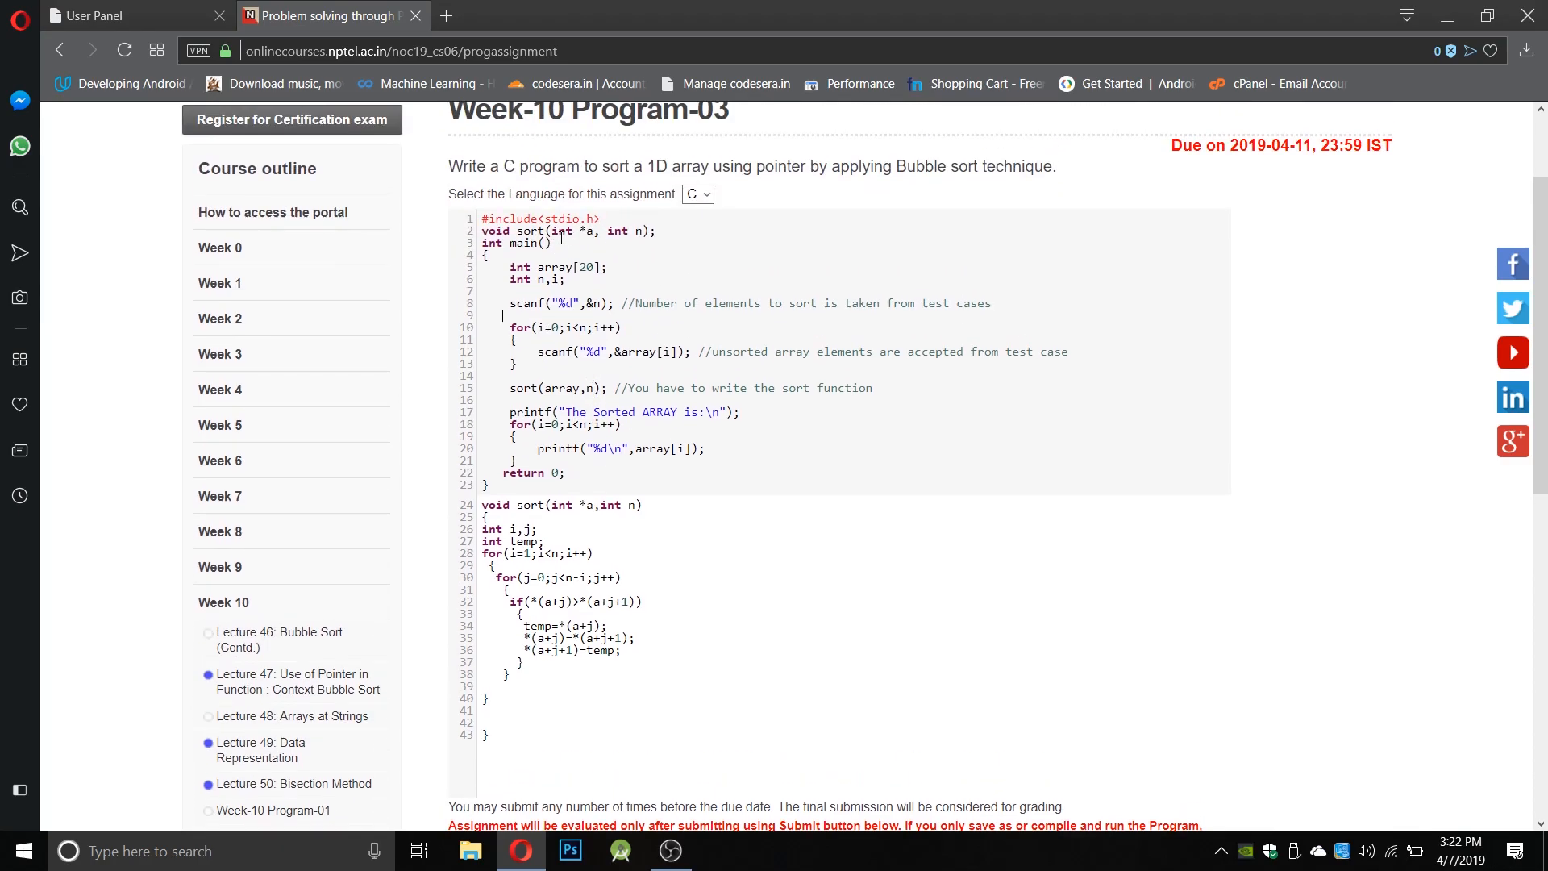
scroll(down, 3)
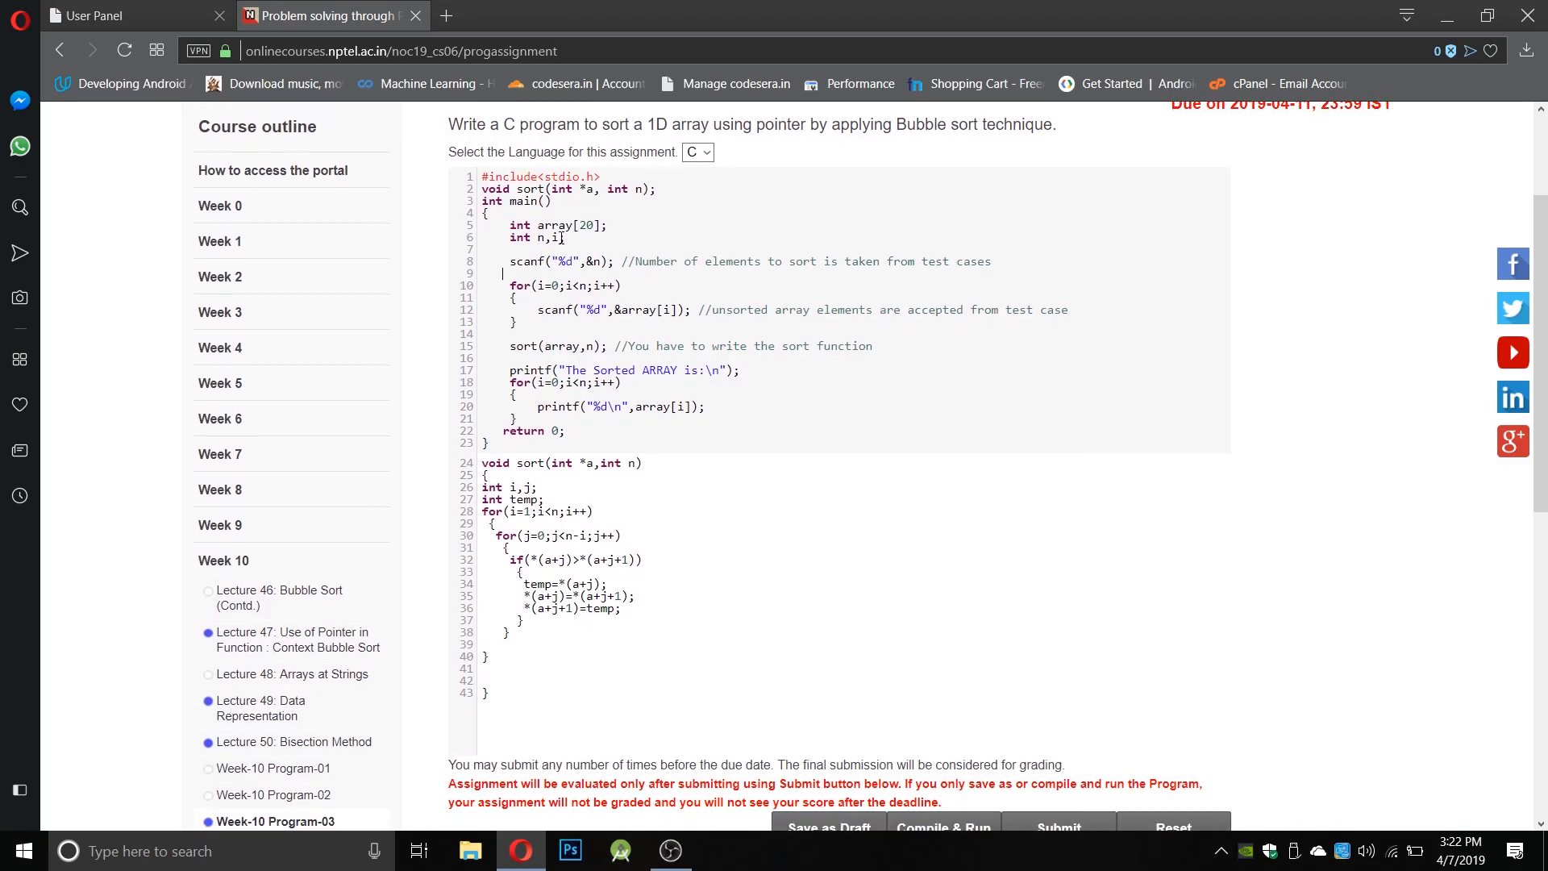
scroll(down, 3)
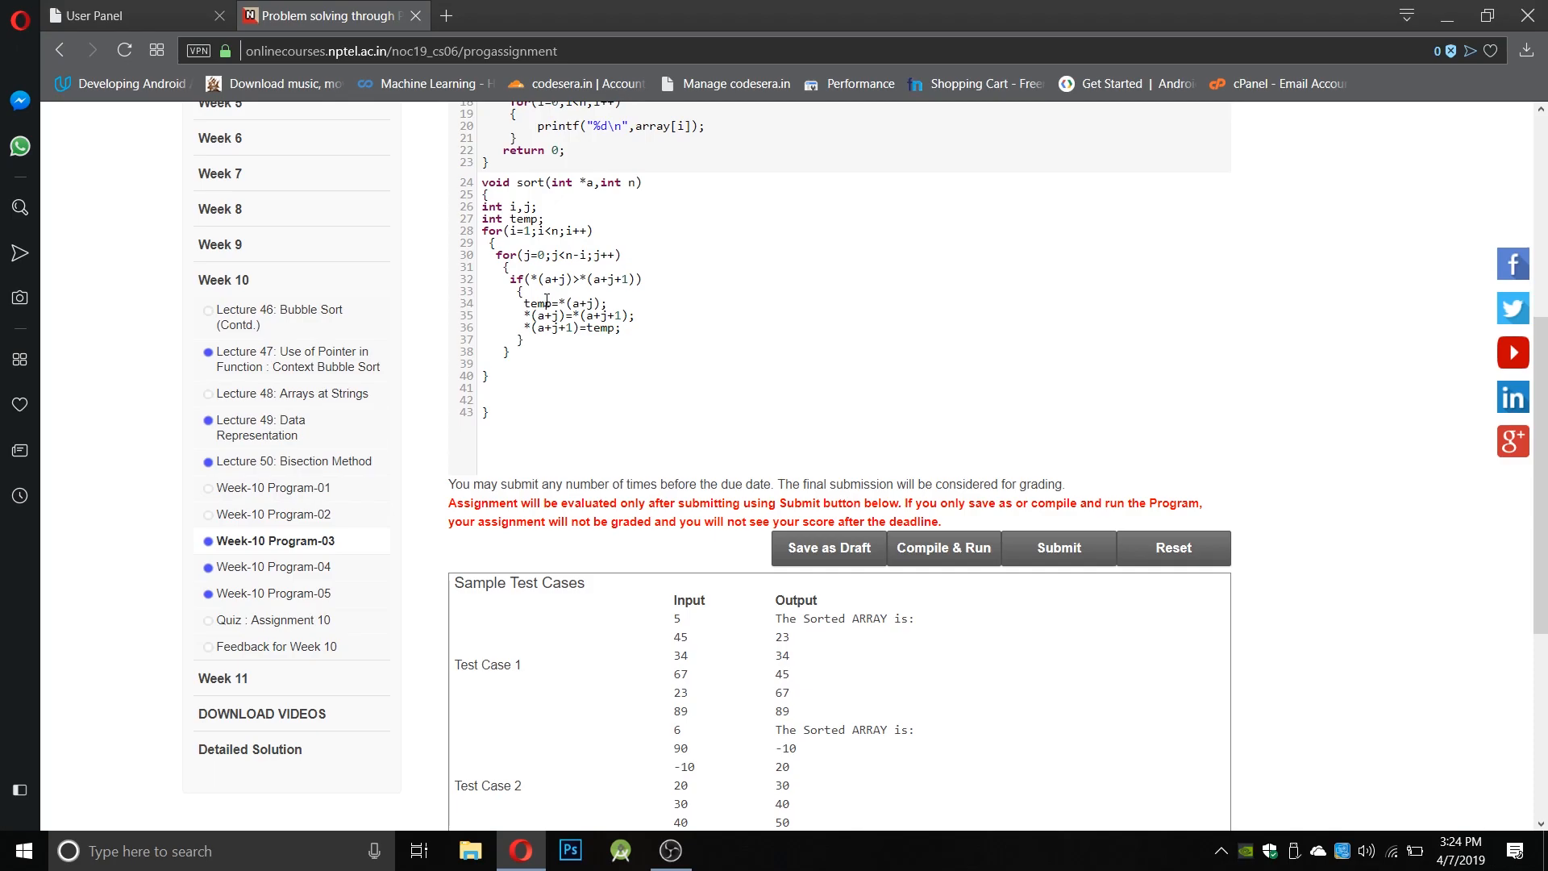
scroll(down, 3)
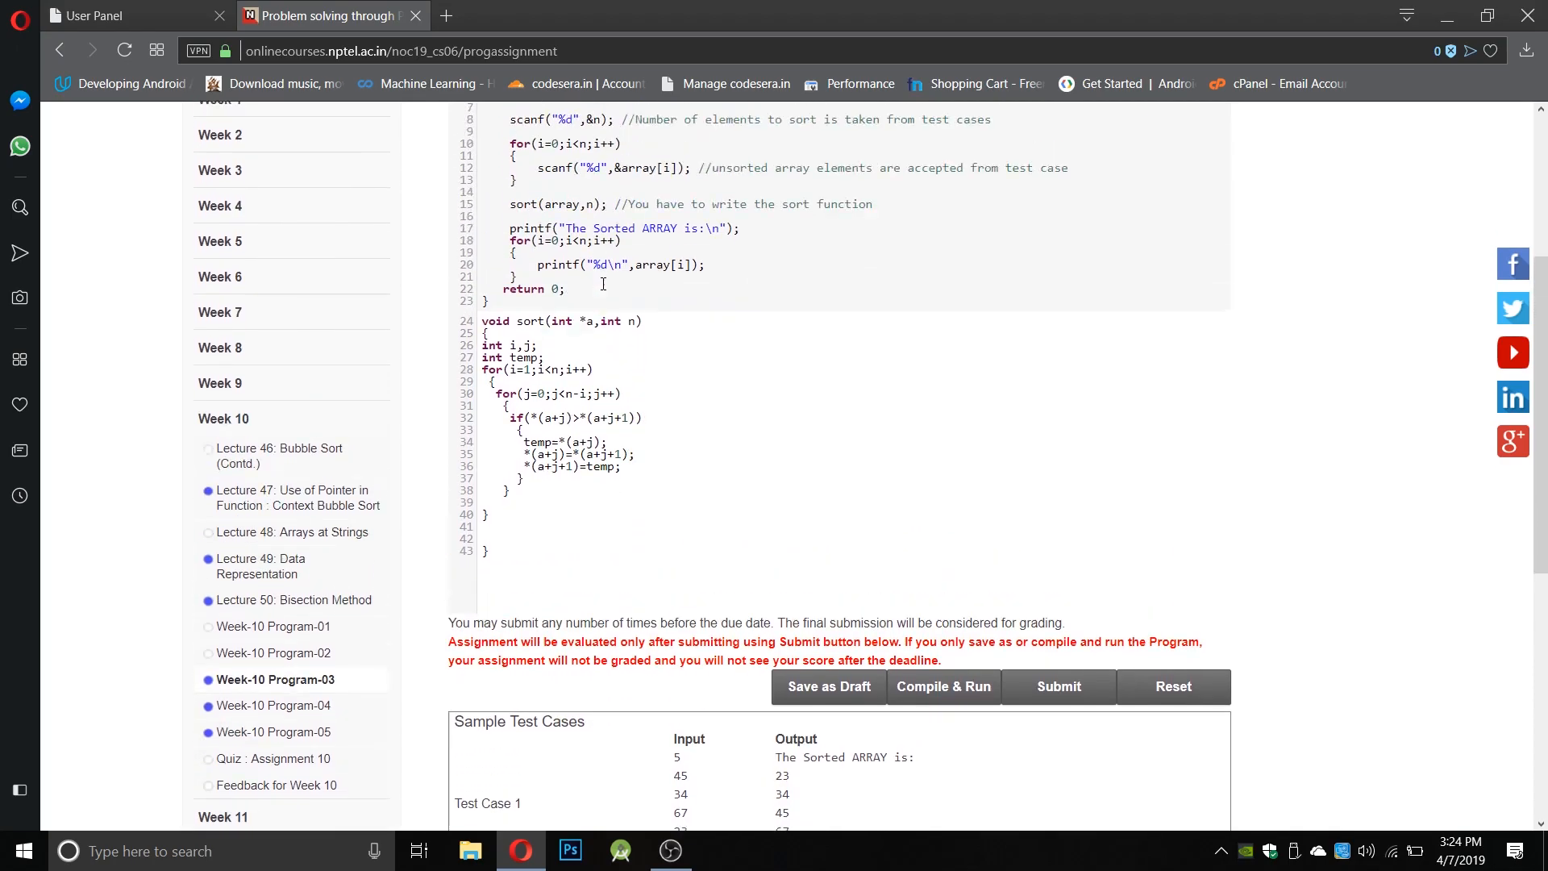
scroll(down, 3)
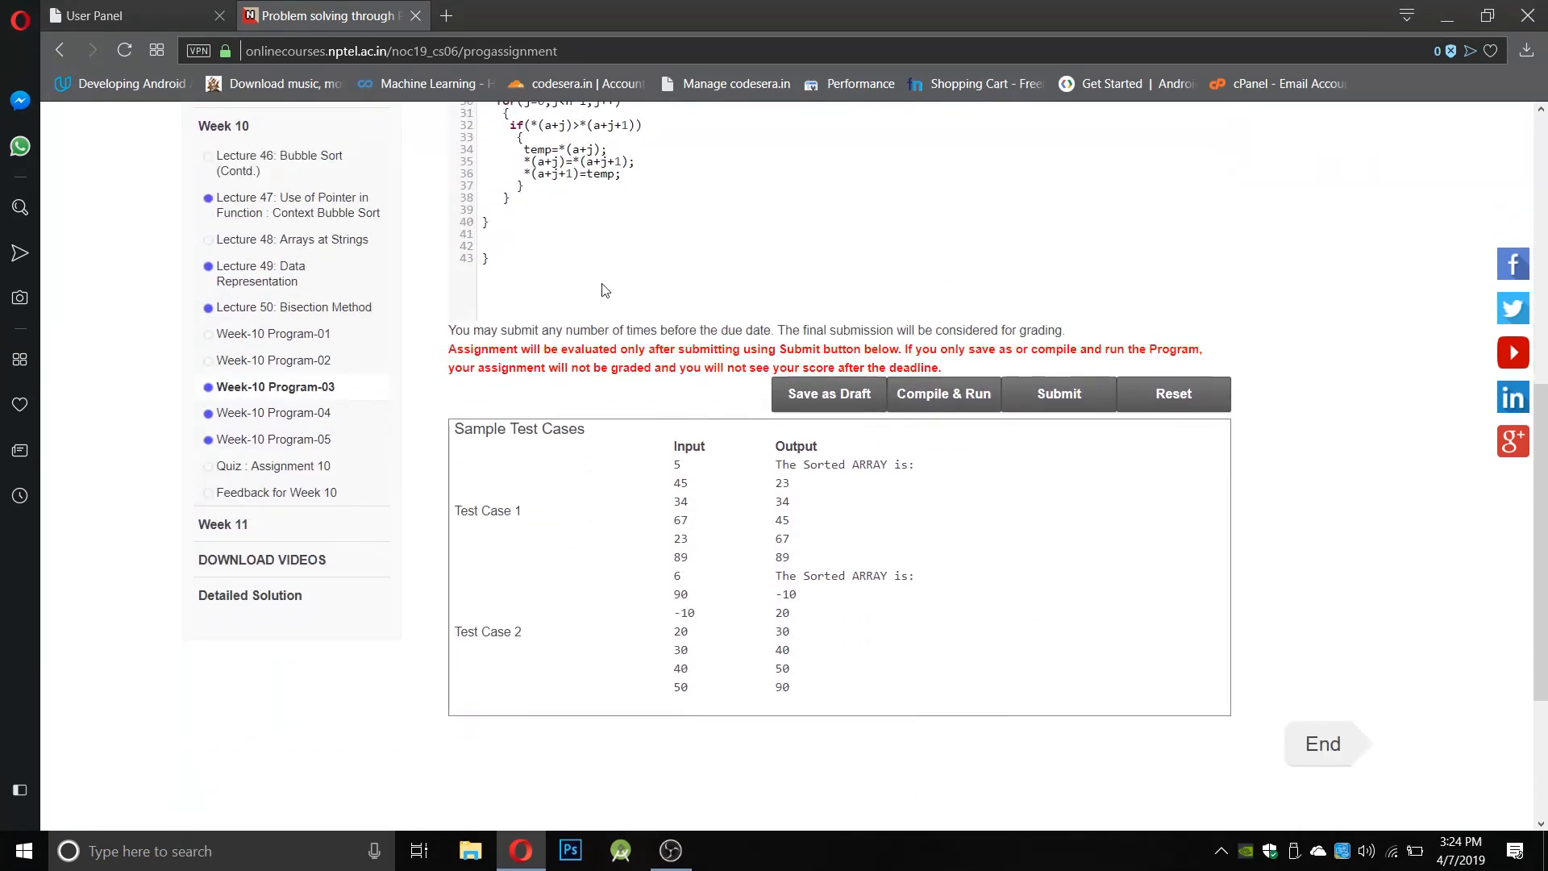
click(943, 394)
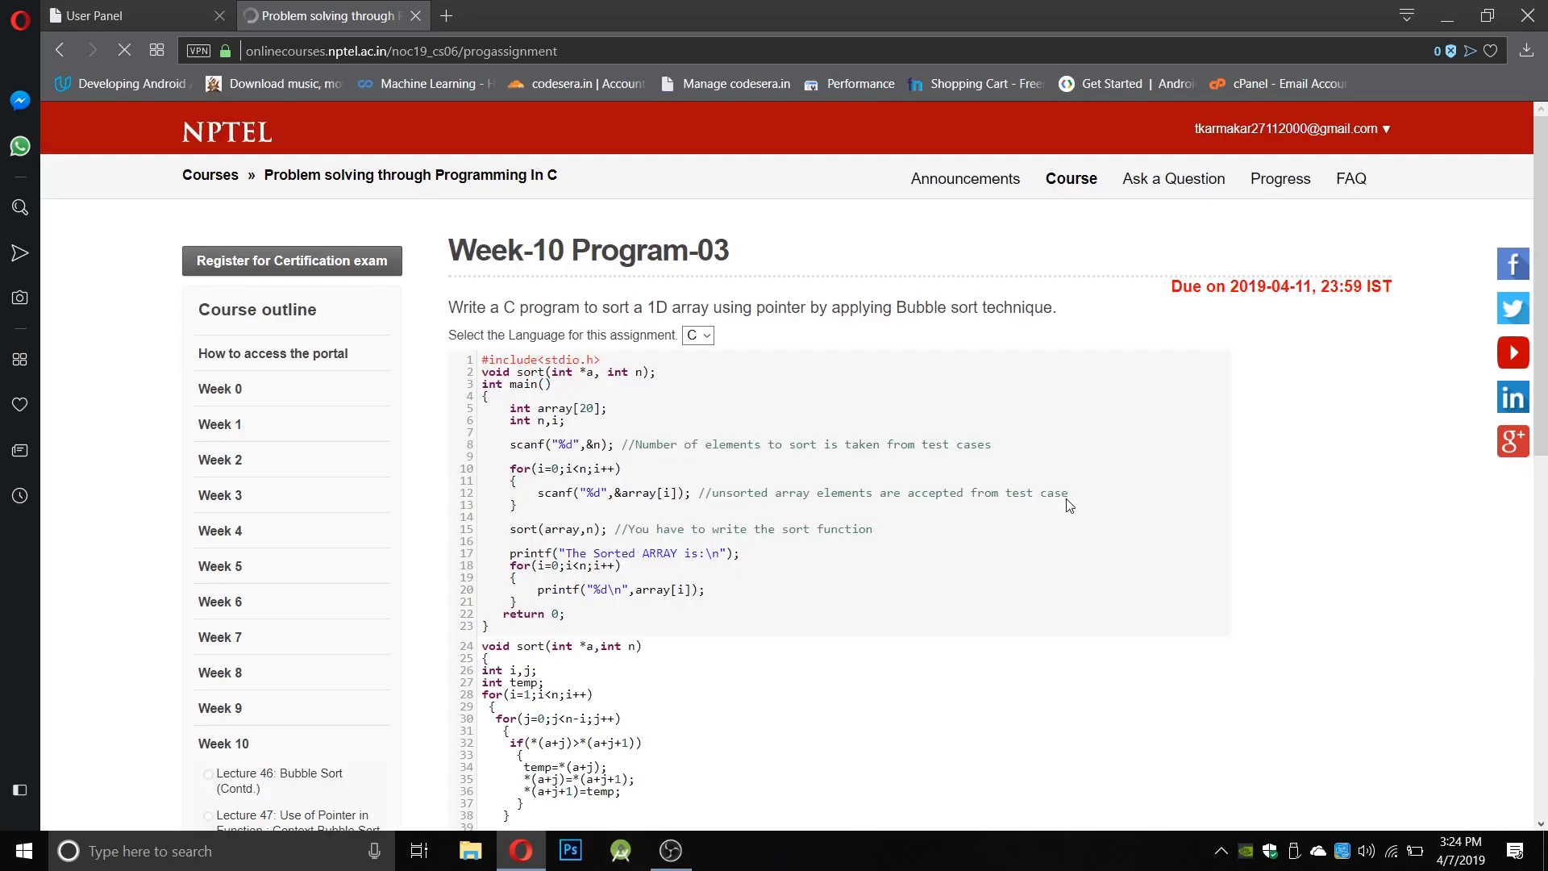
- Check Program-03's 100/100 result, then move on to Week-10 Program-04
scroll(down, 3)
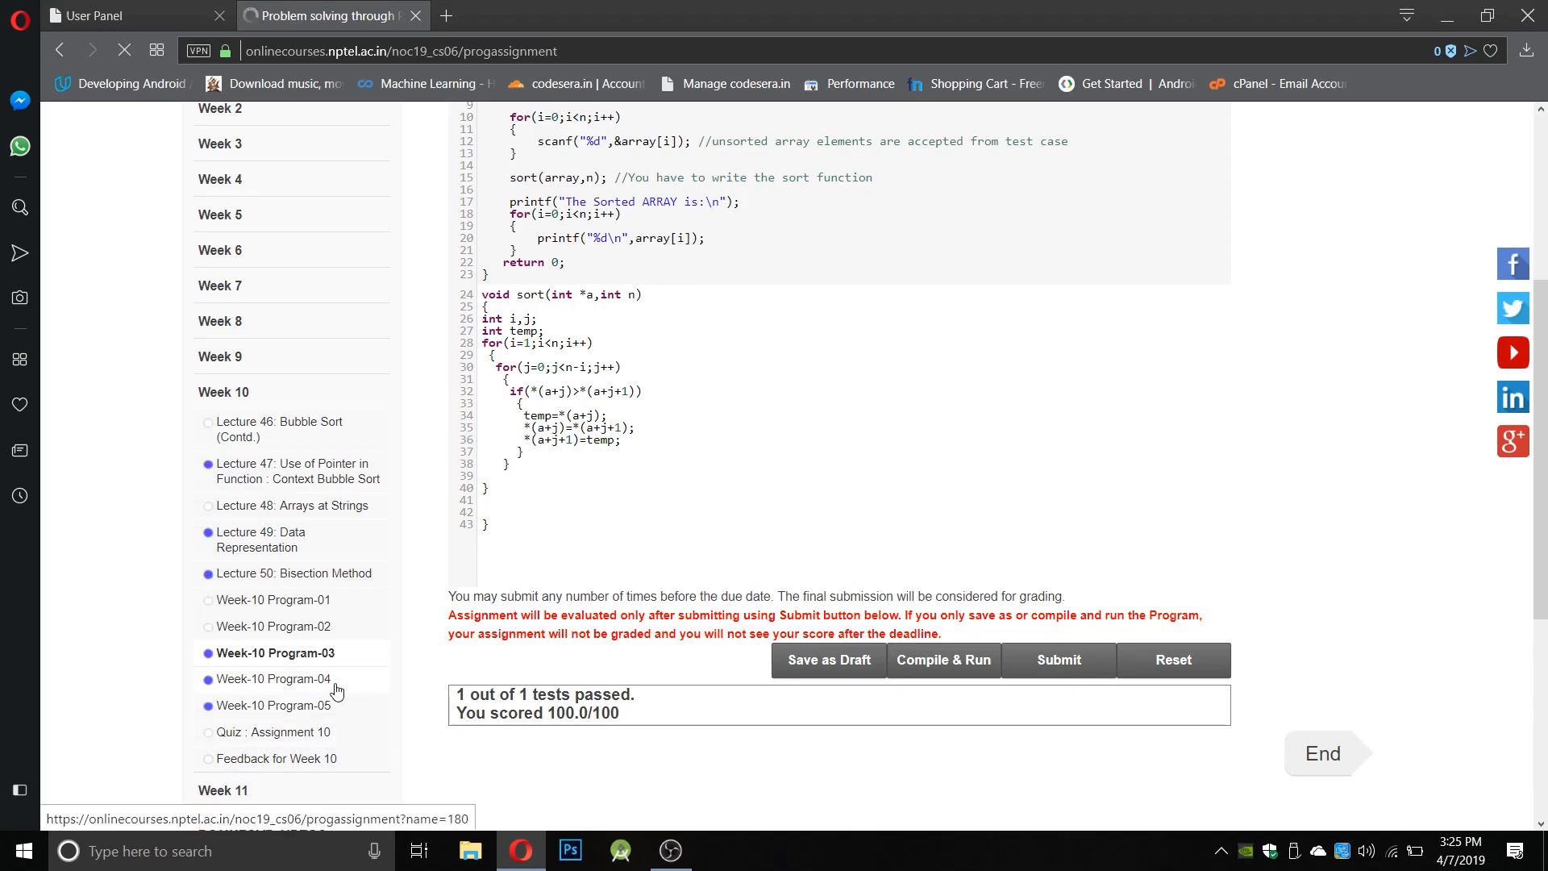
mouse_move(326, 686)
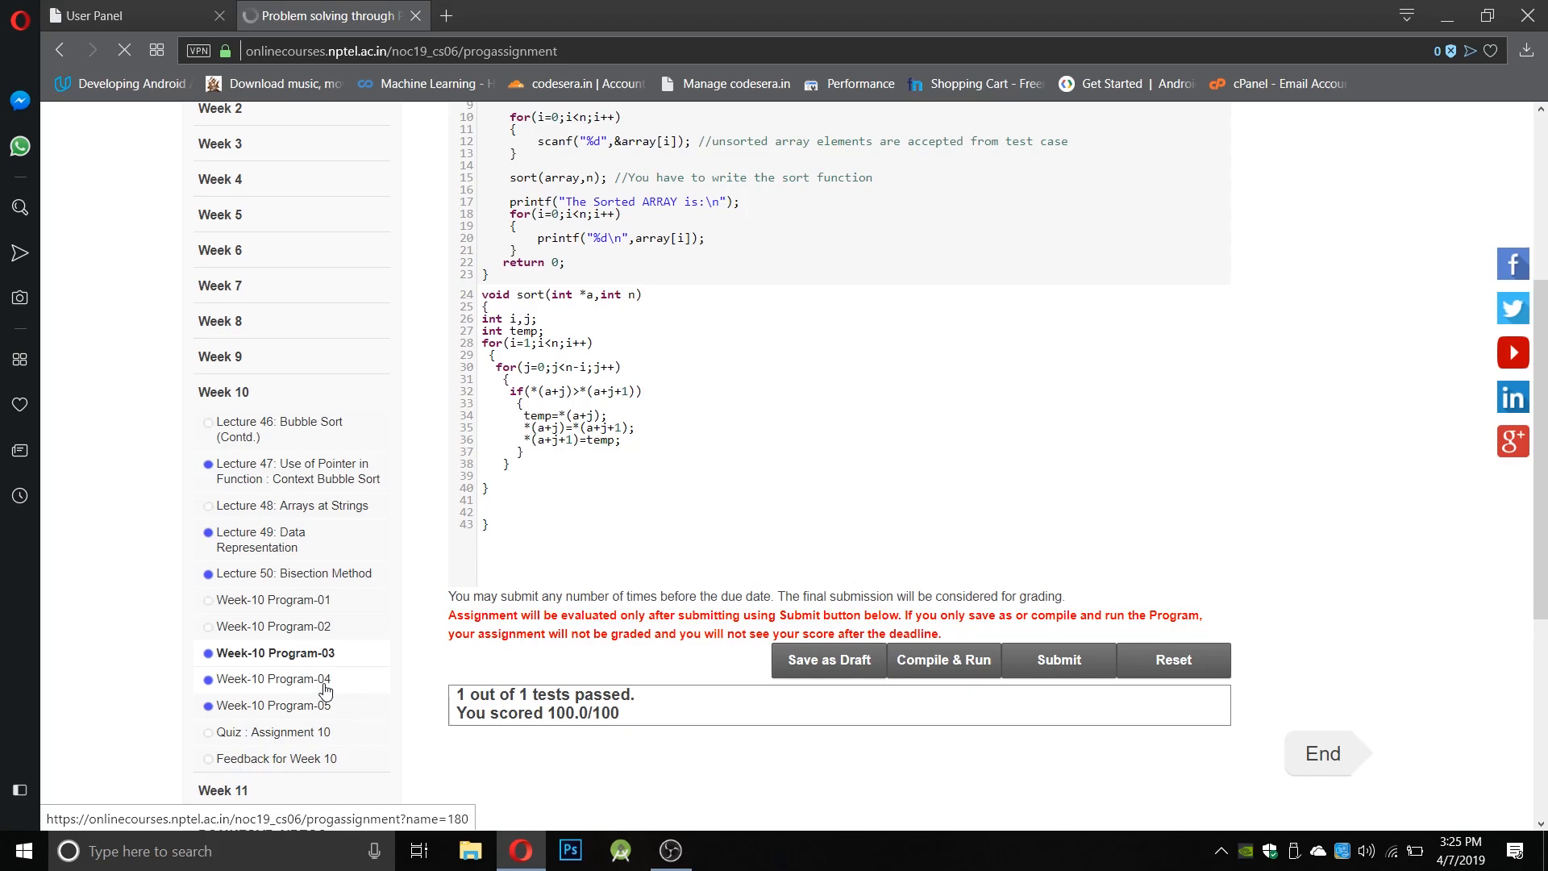
click(273, 678)
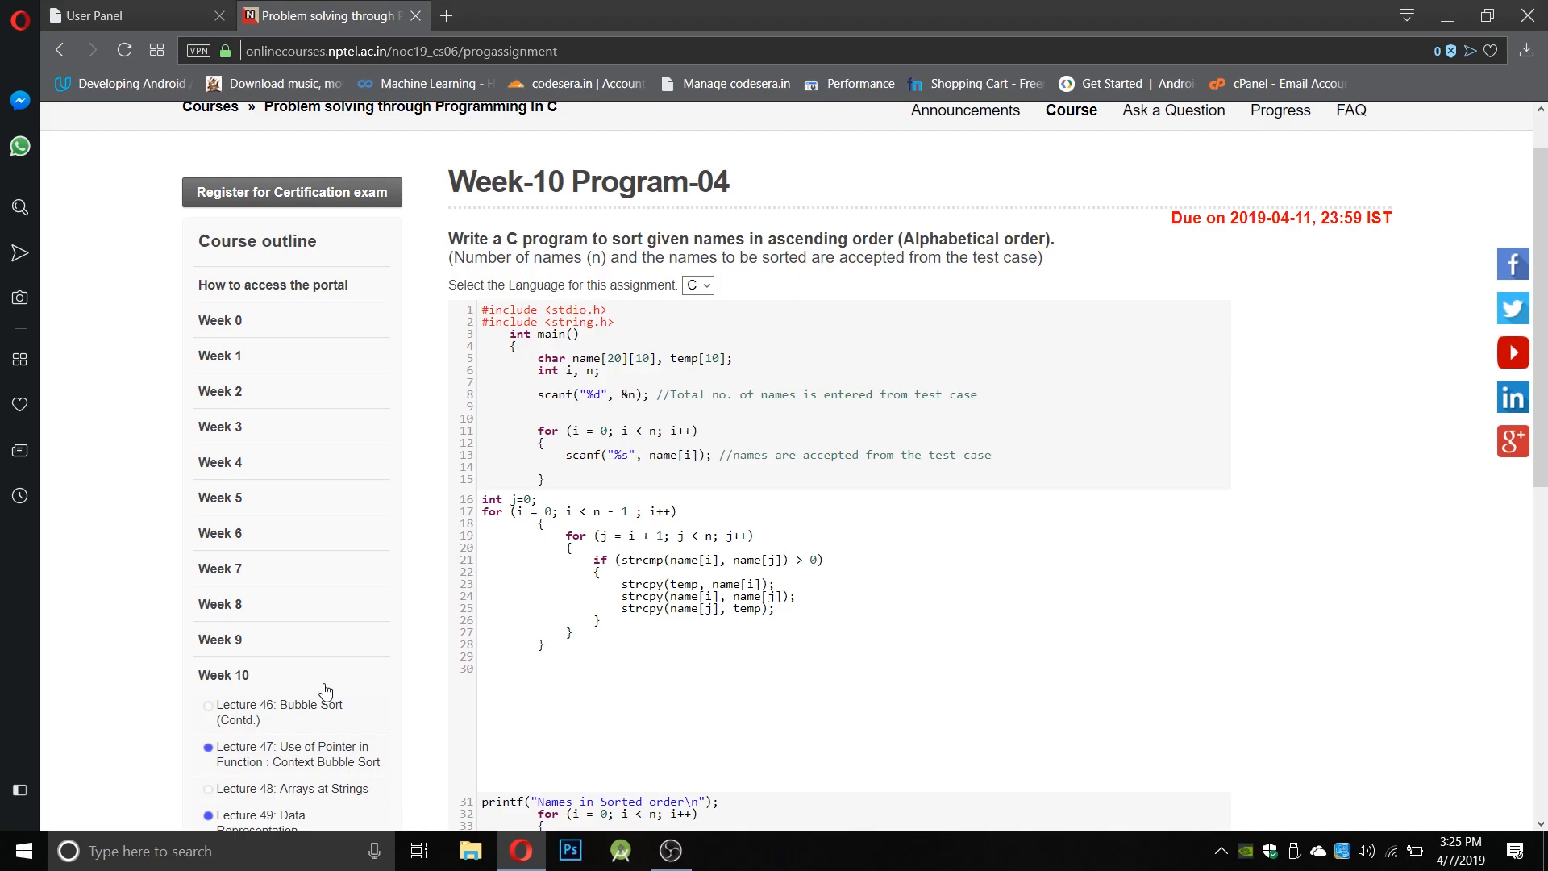
mouse_move(338, 633)
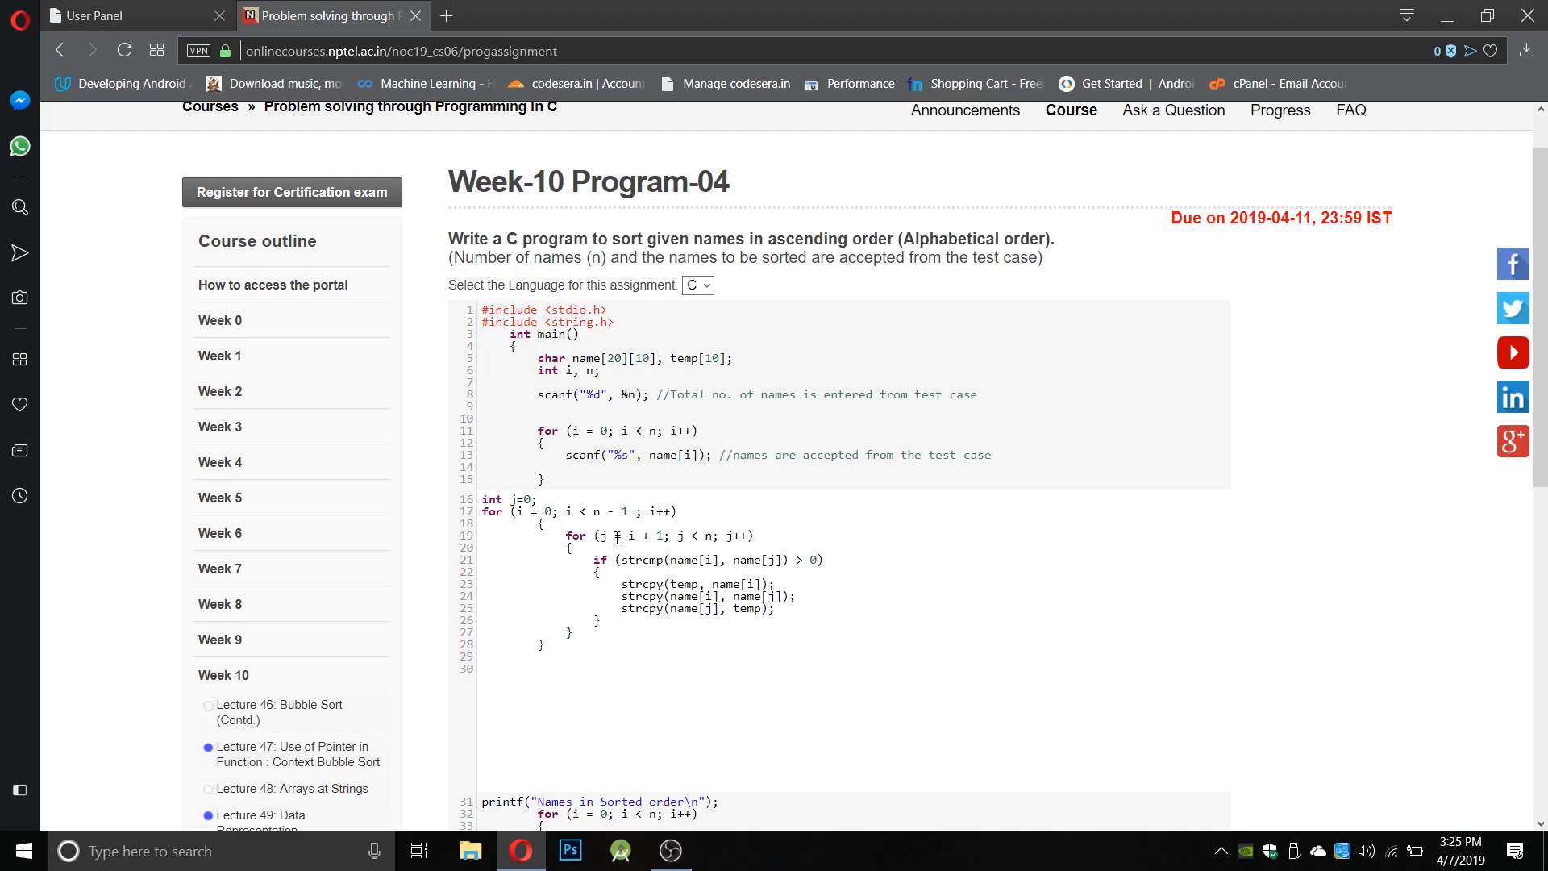
mouse_move(858, 627)
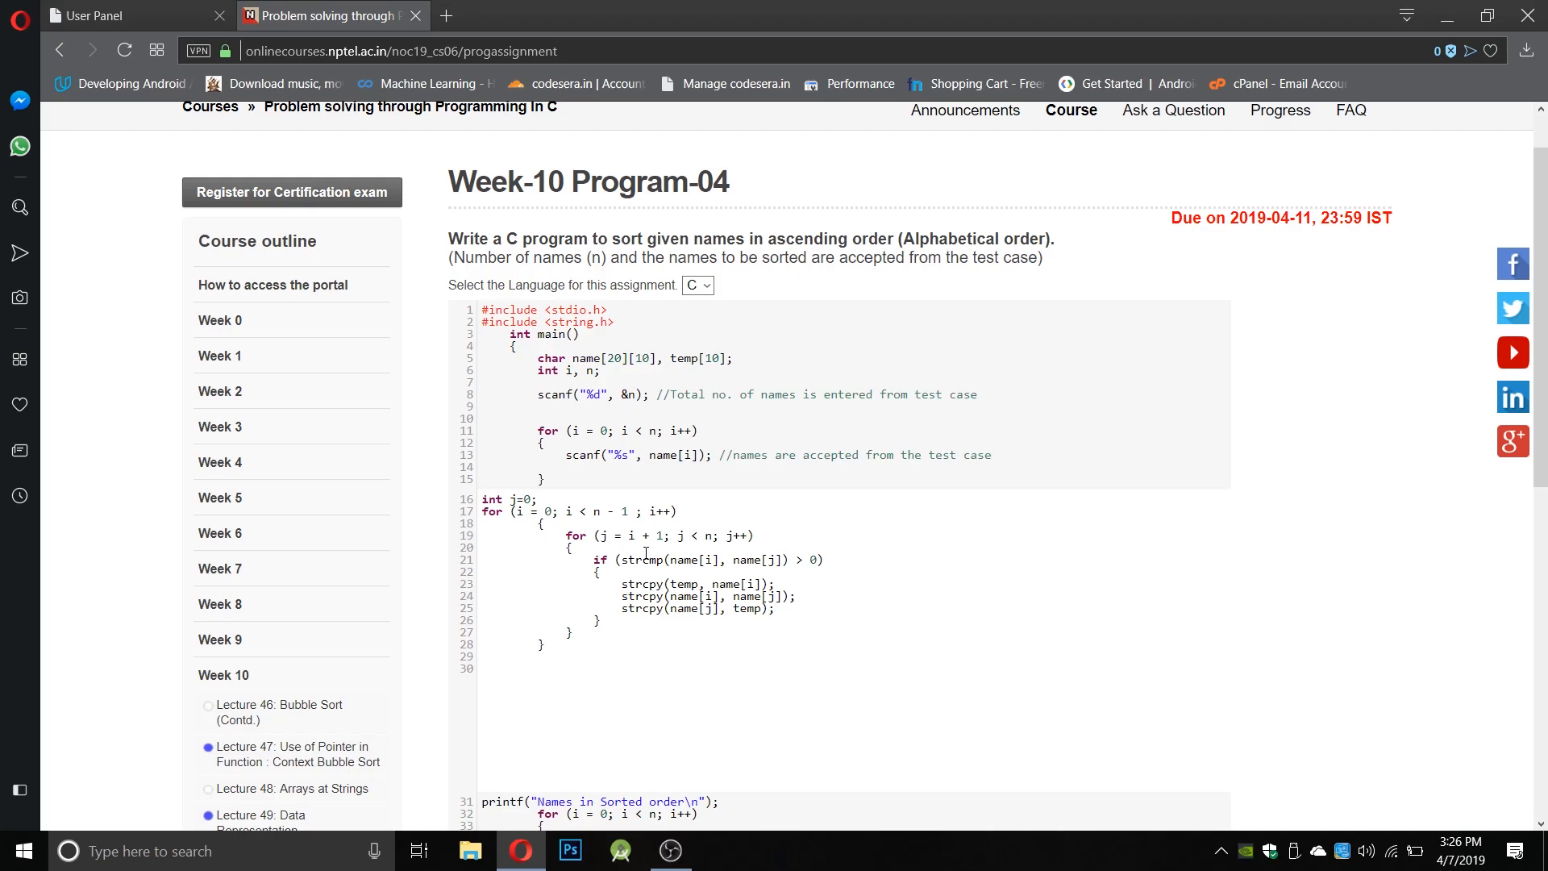
- Compile and submit the Program-04 name-sorting code, reaching 1/1 tests and 100.0/100
scroll(down, 3)
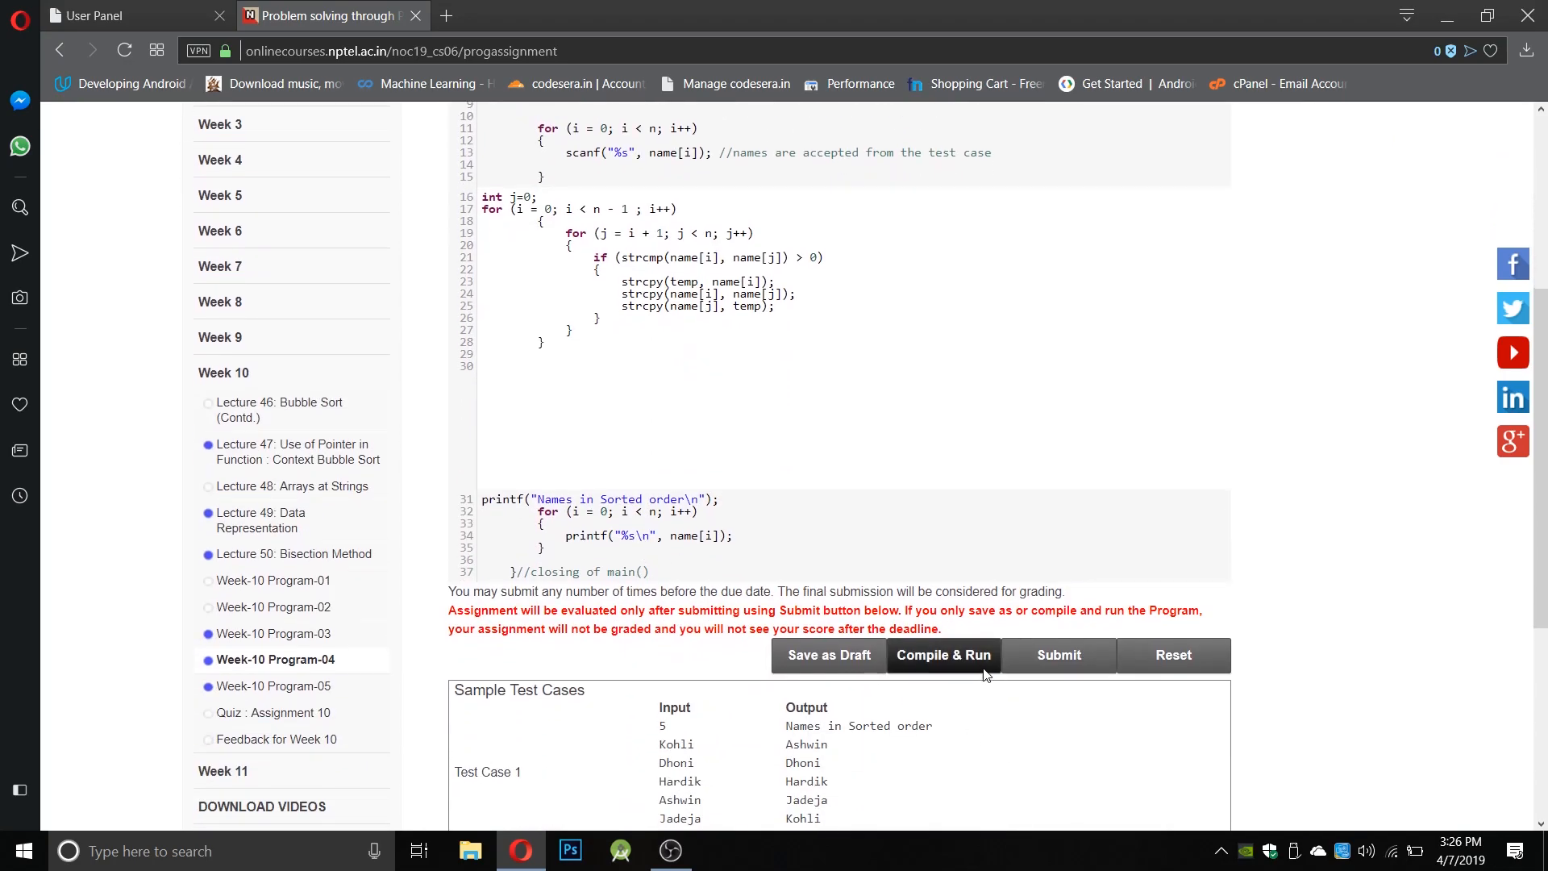
click(943, 655)
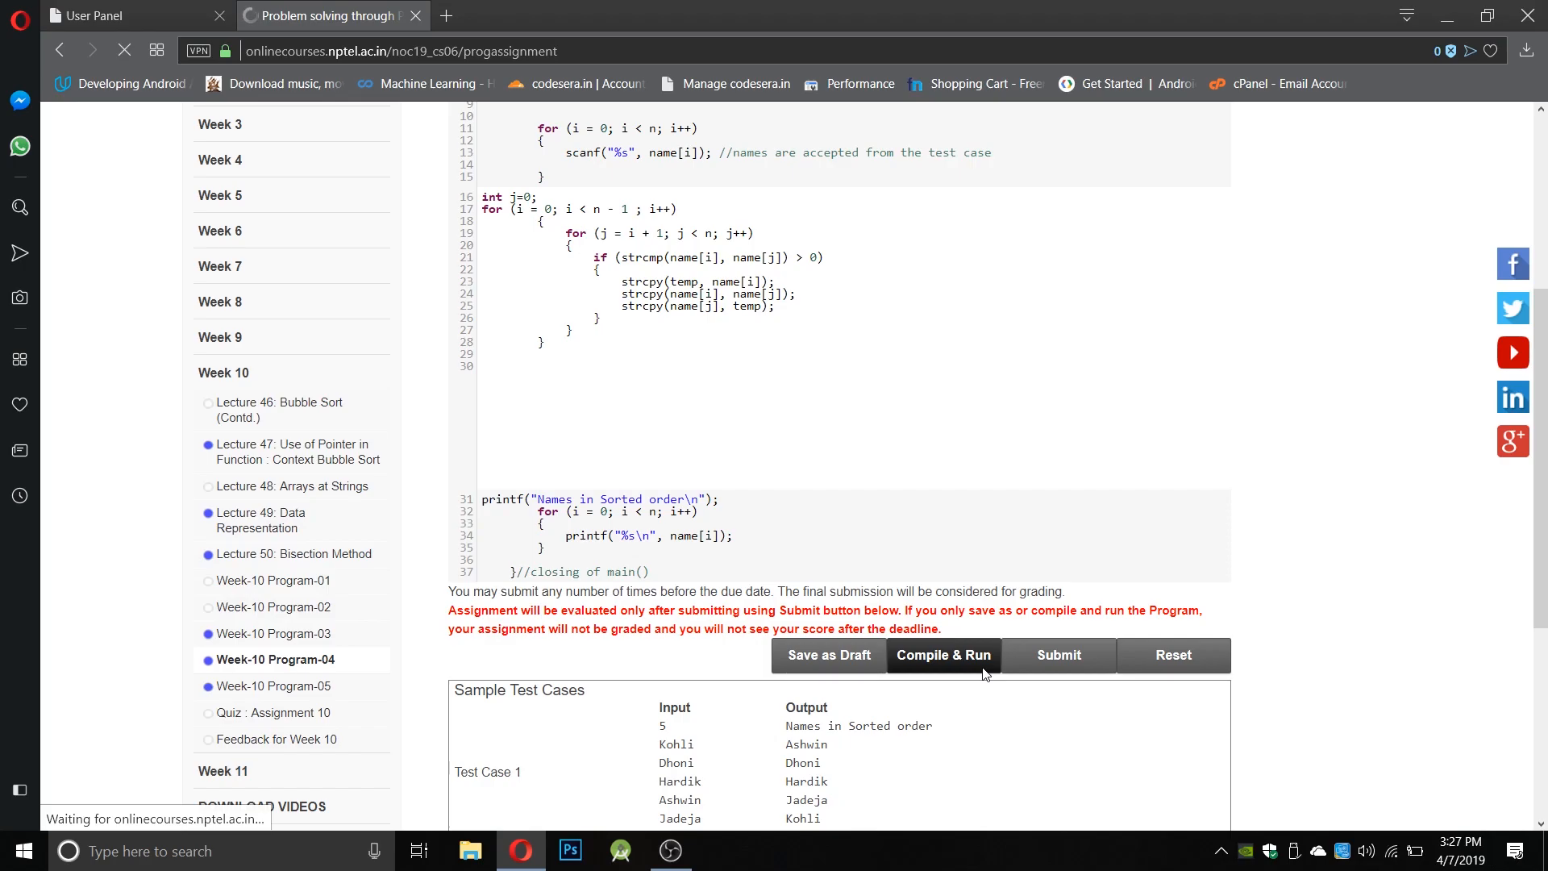
click(943, 655)
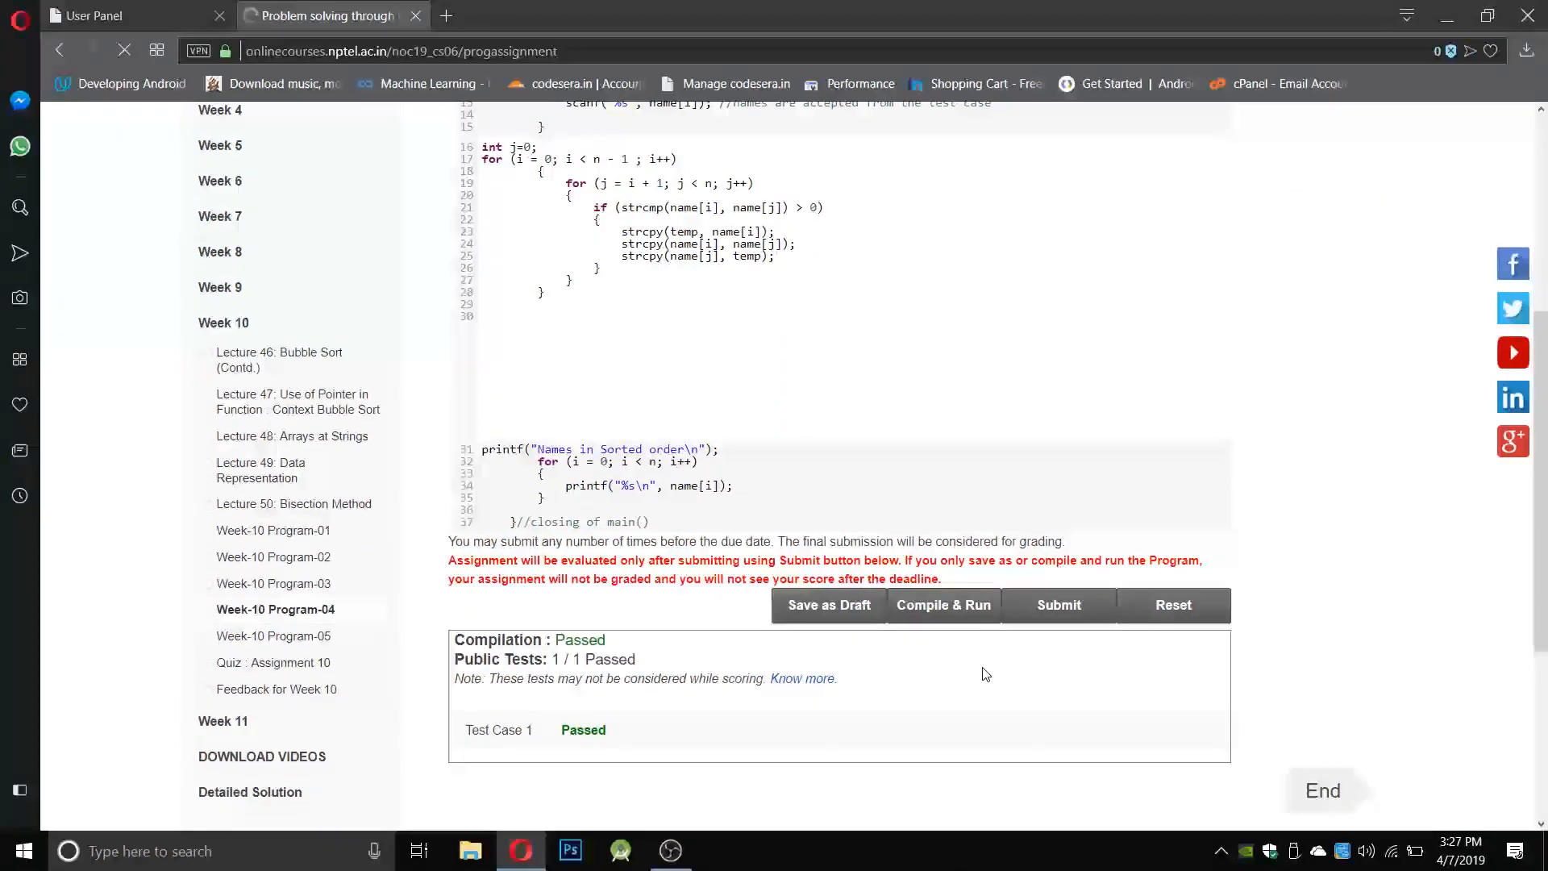
click(1059, 606)
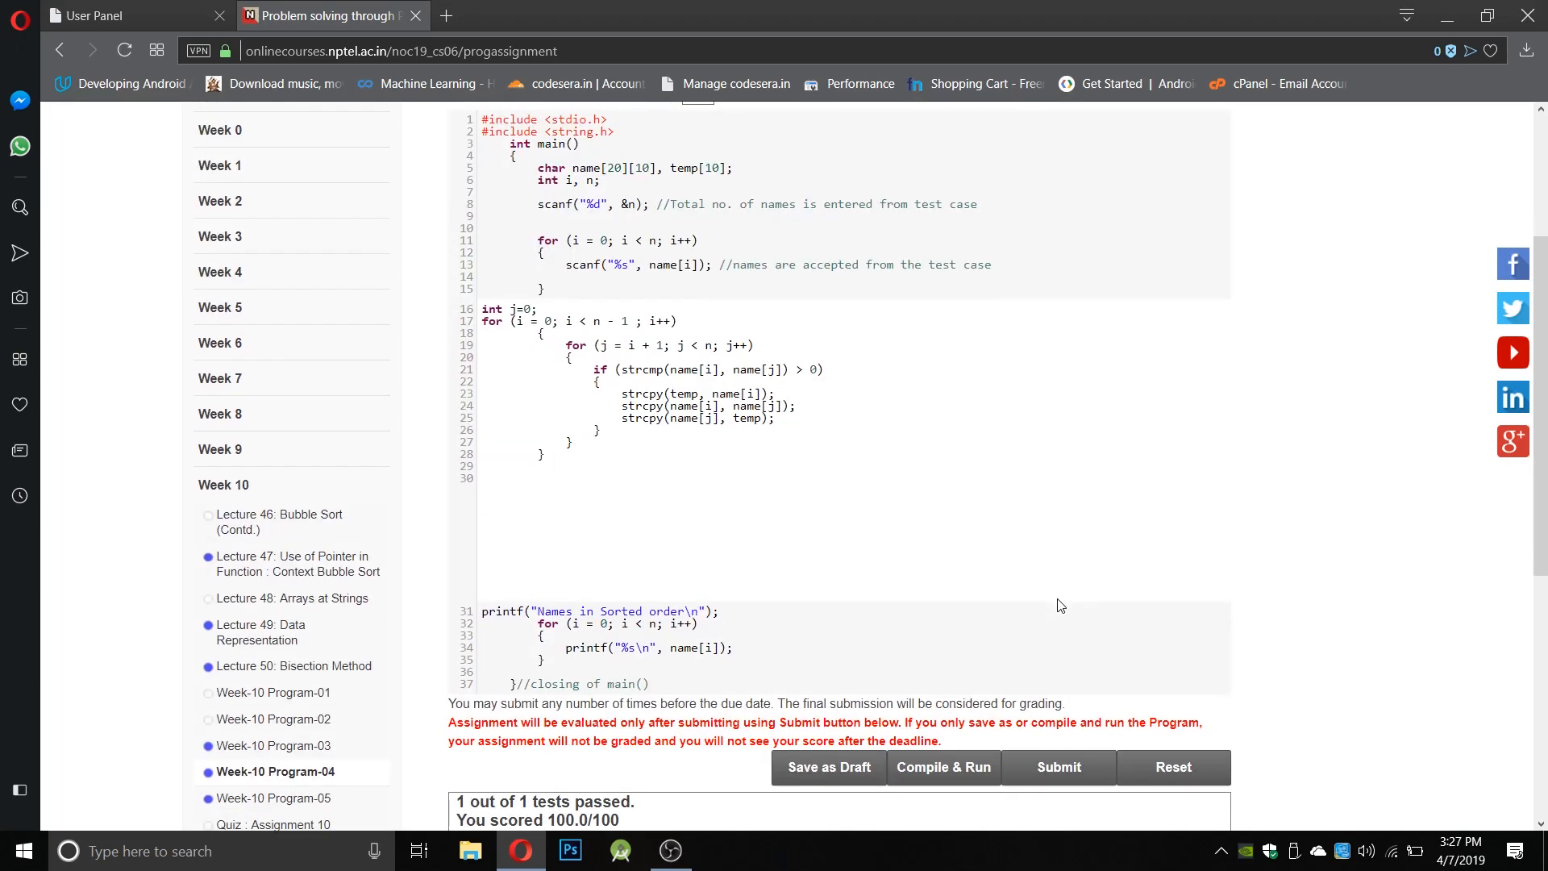
scroll(down, 3)
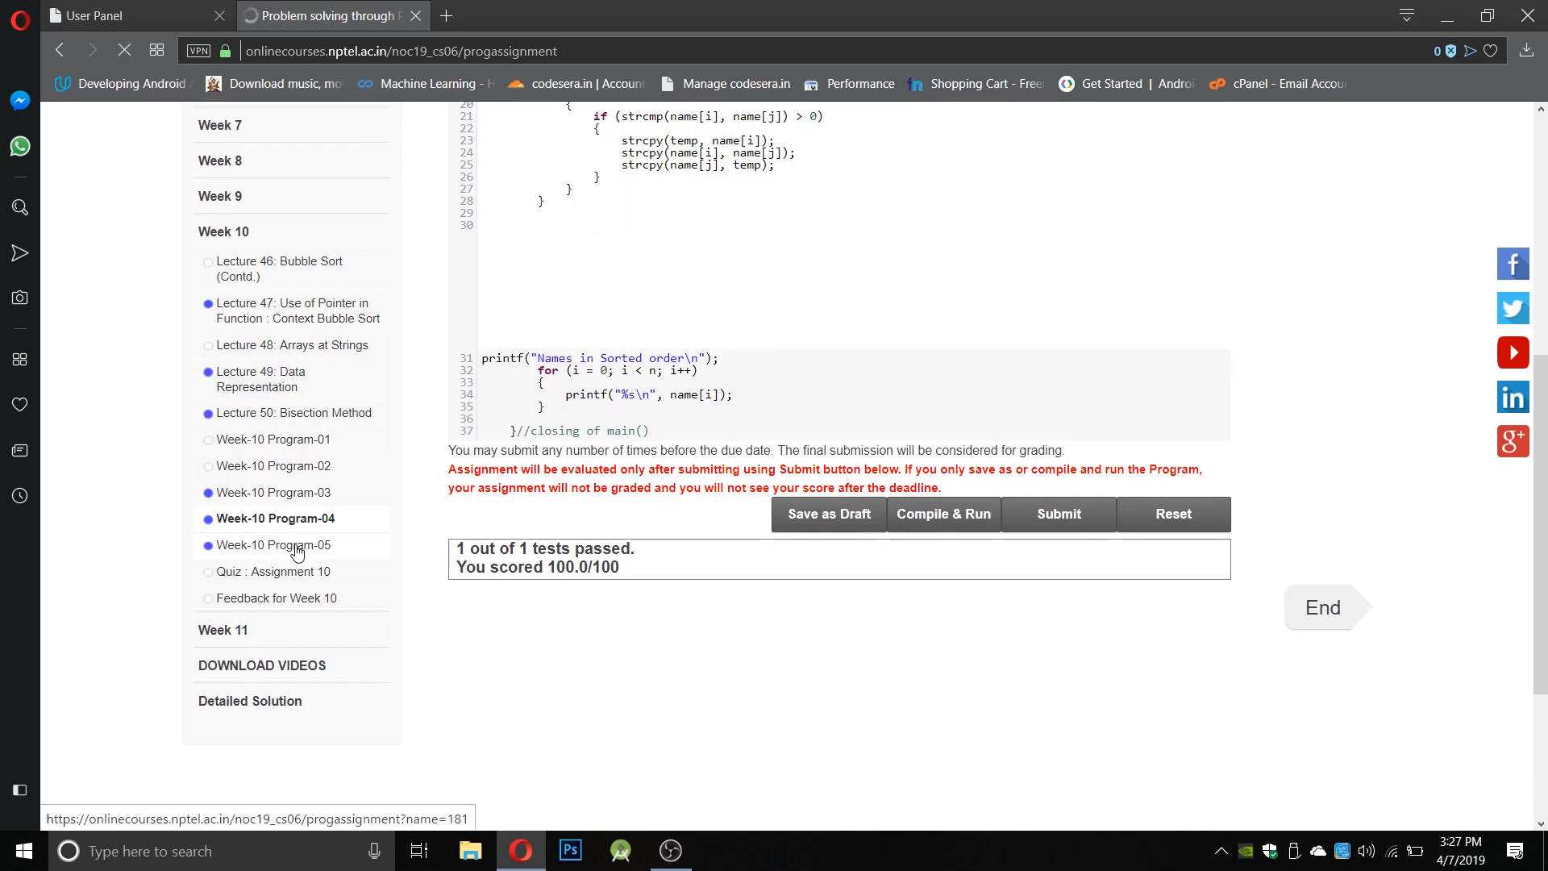
- Open Week-10 Program-05 with the determinant-based 3x3 invertibility code and review the sample tests
click(273, 546)
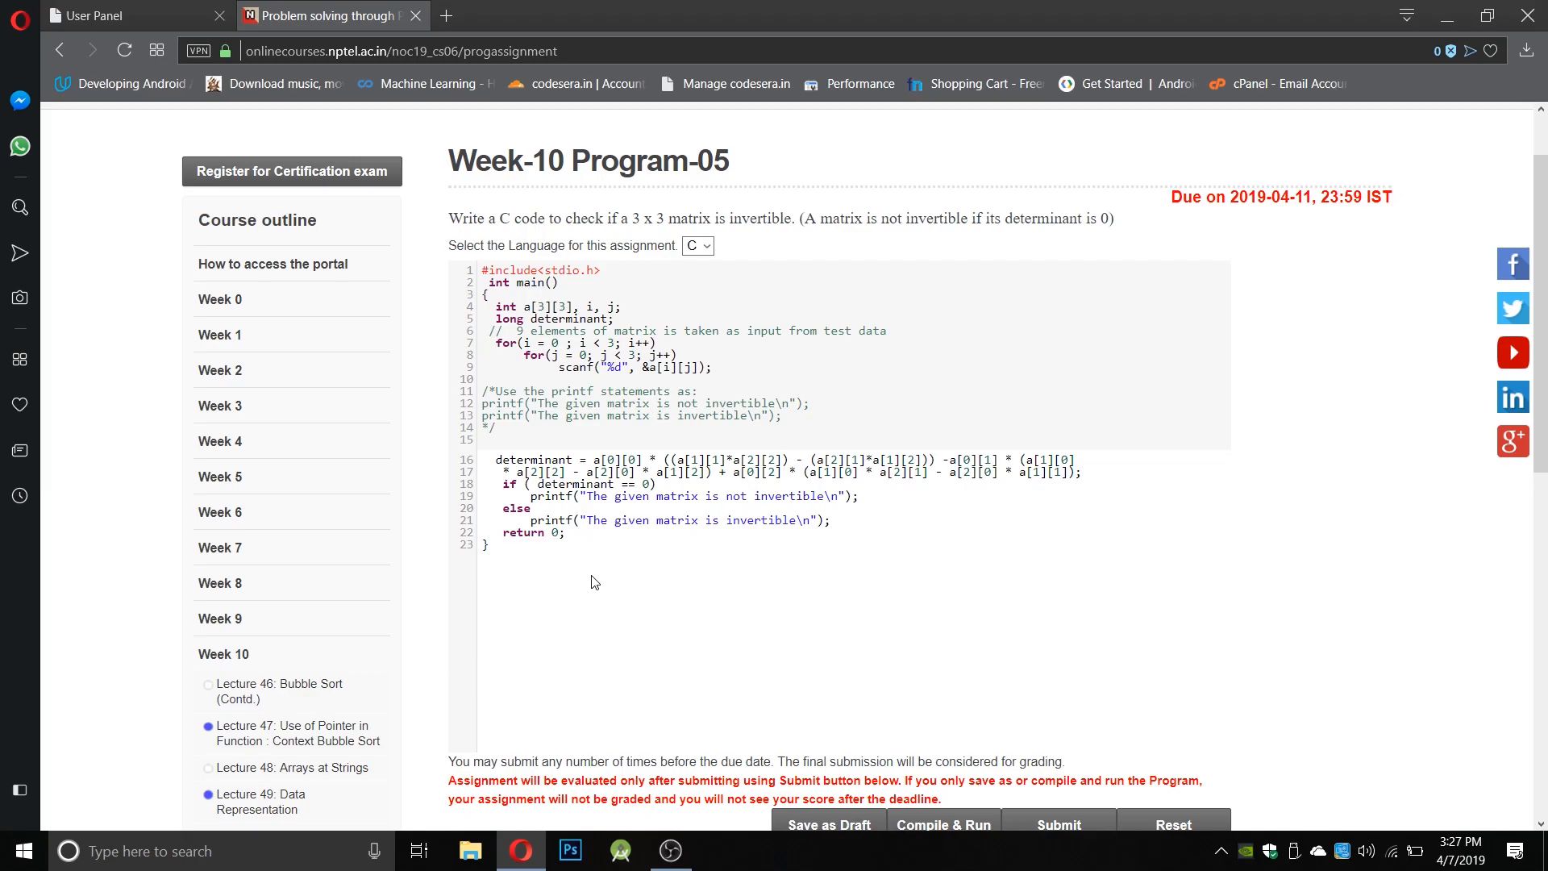
scroll(down, 3)
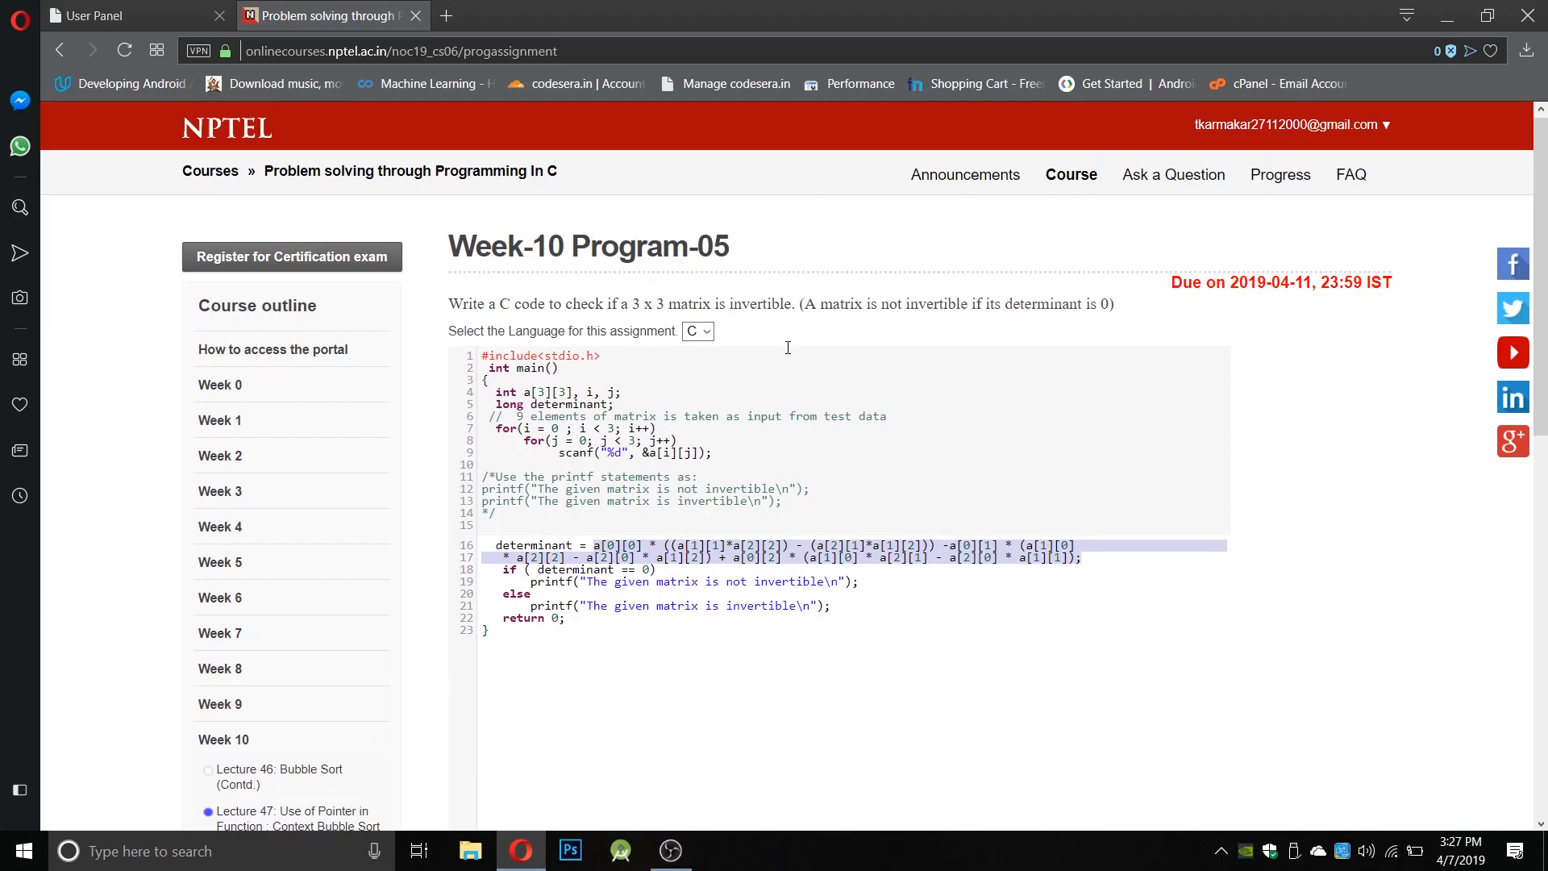
mouse_move(935, 626)
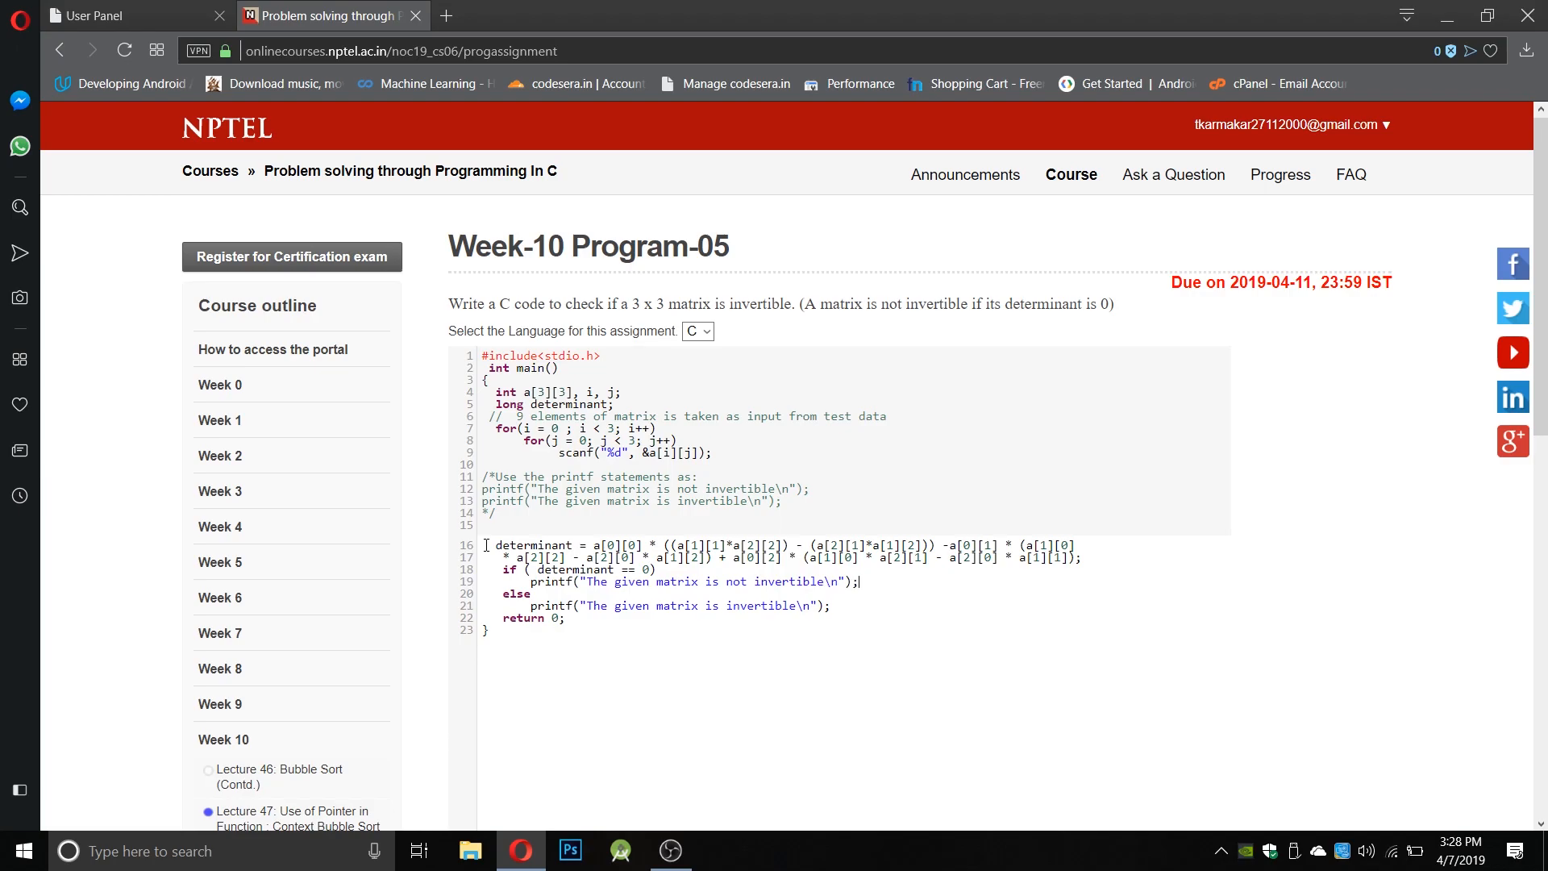
scroll(down, 3)
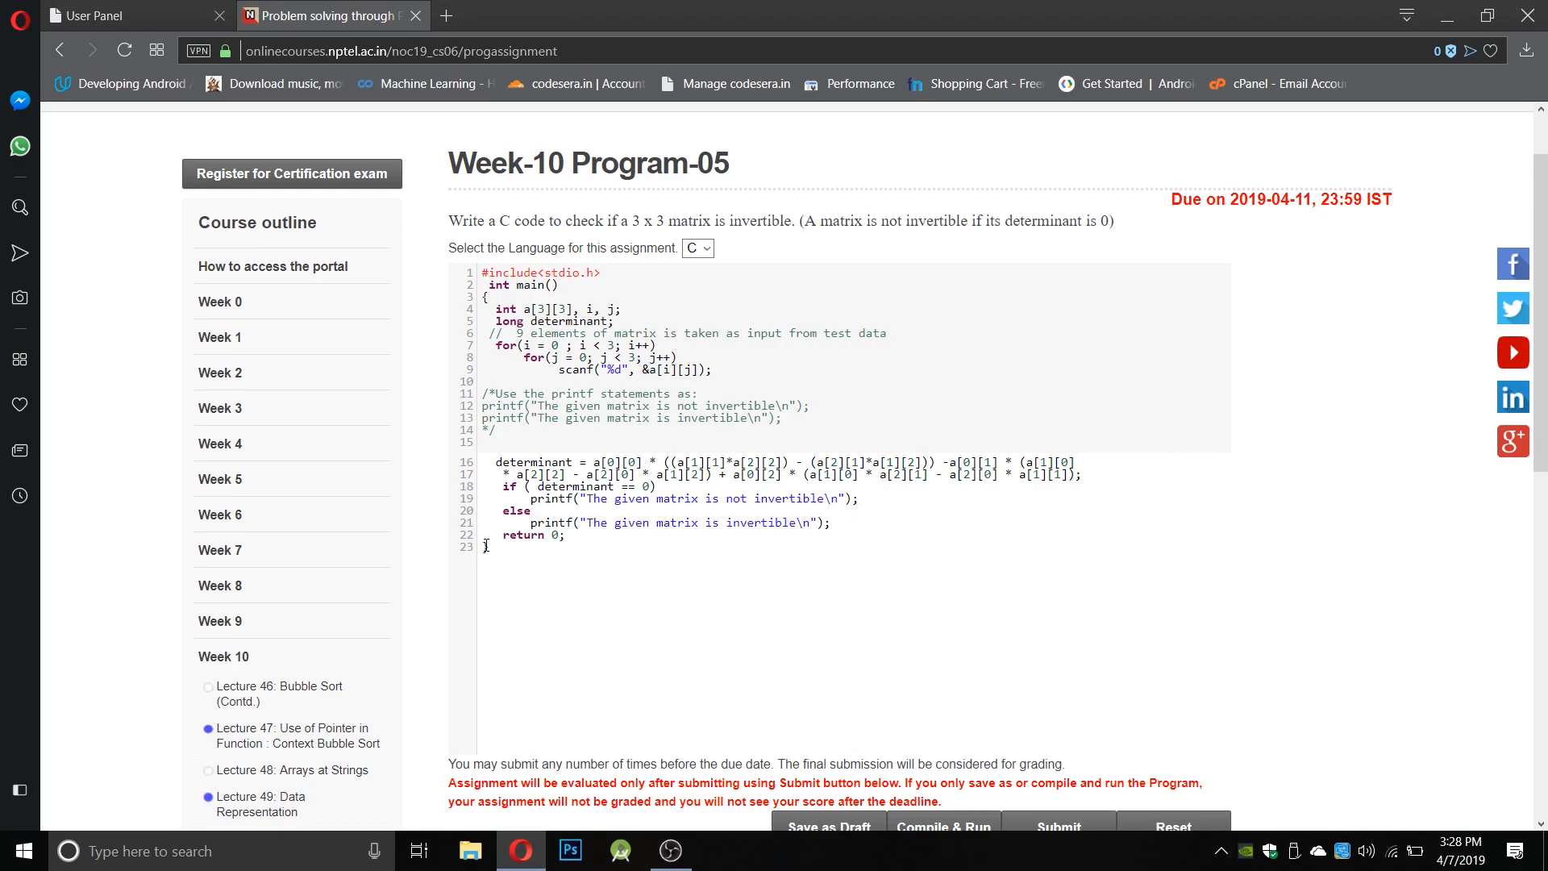
scroll(down, 3)
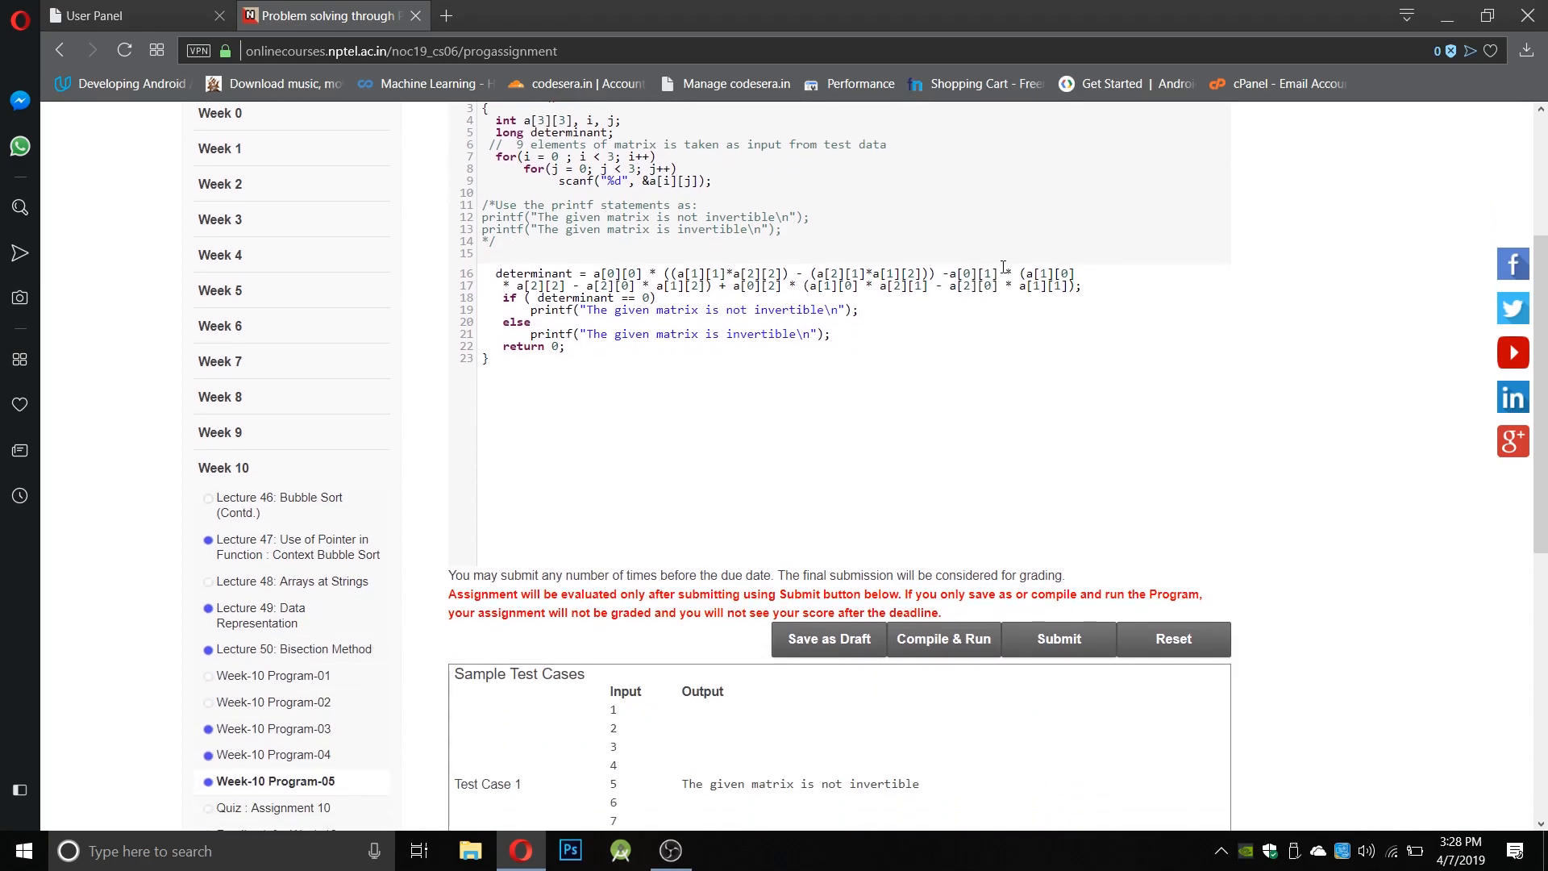
- Highlight the determinant calculation lines and compile Program-05 against the public tests
drag(494, 273, 1081, 285)
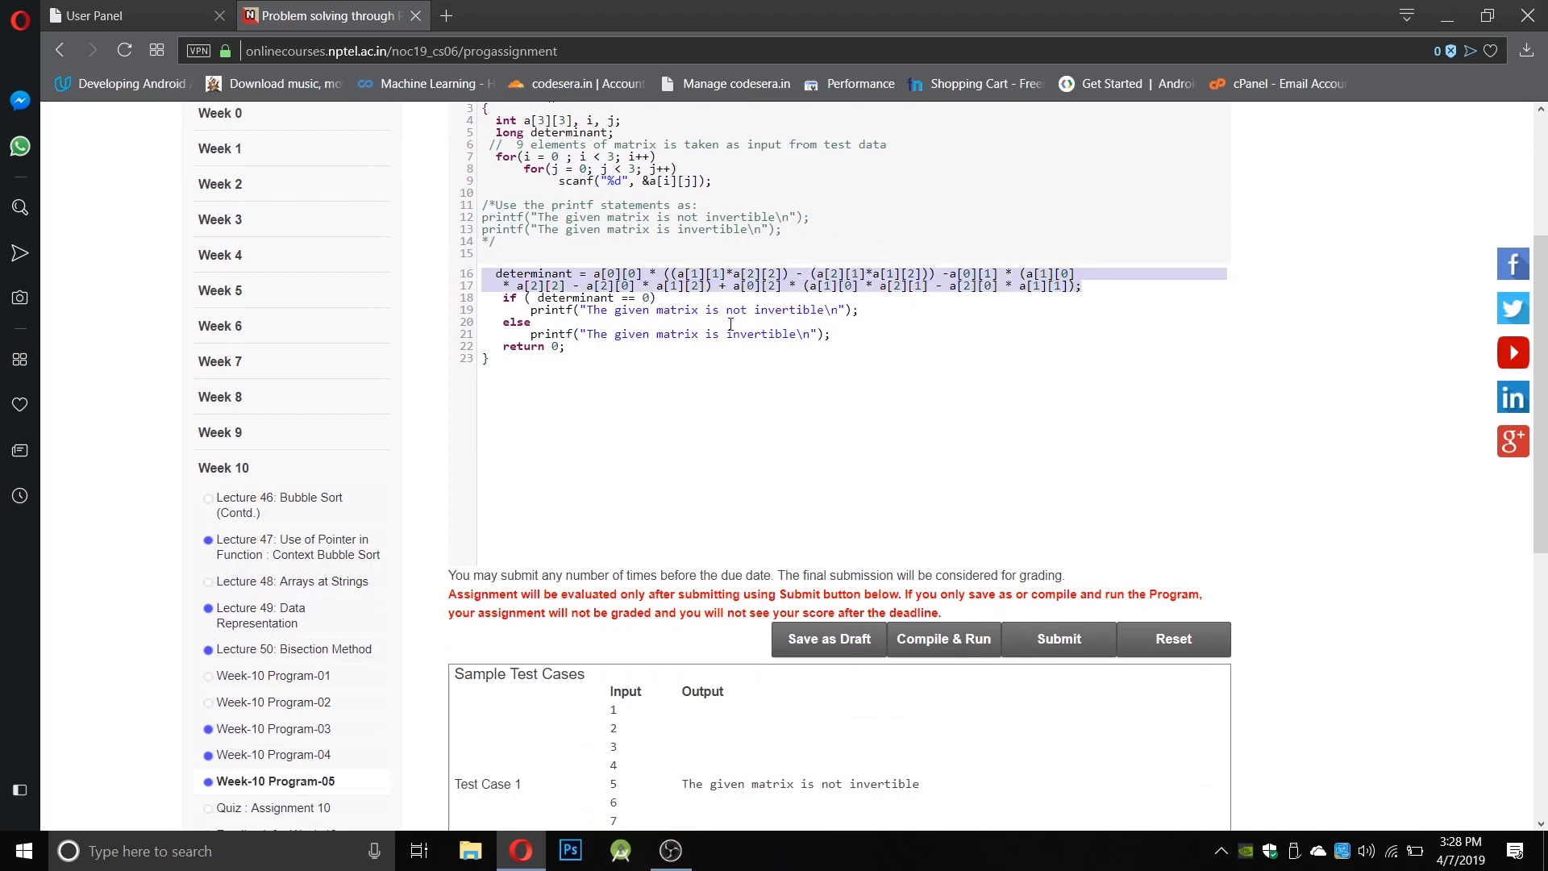
mouse_move(778, 466)
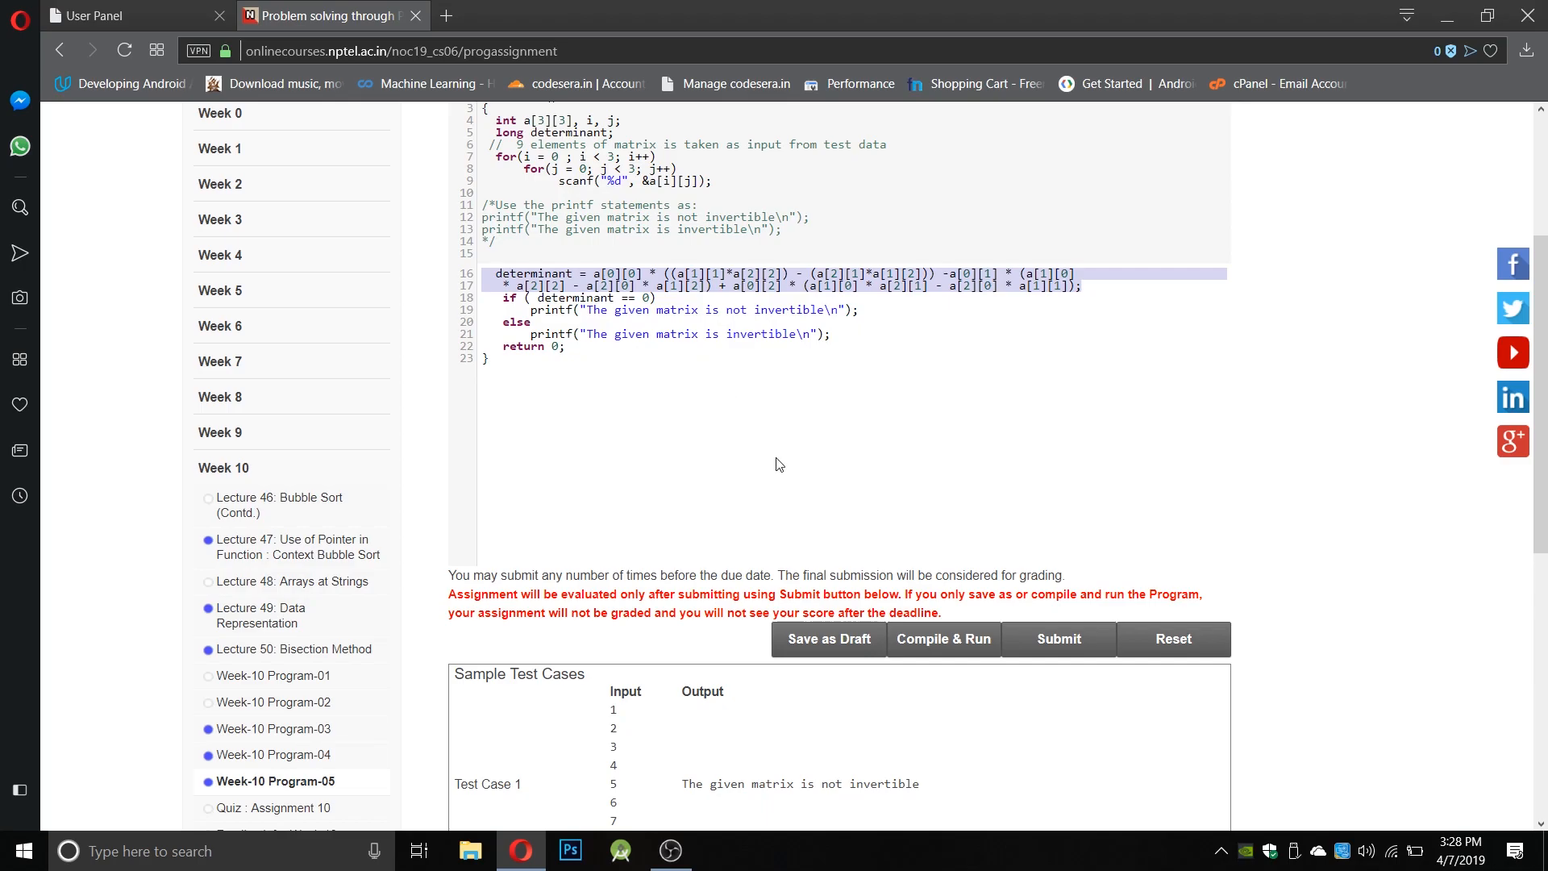
click(943, 638)
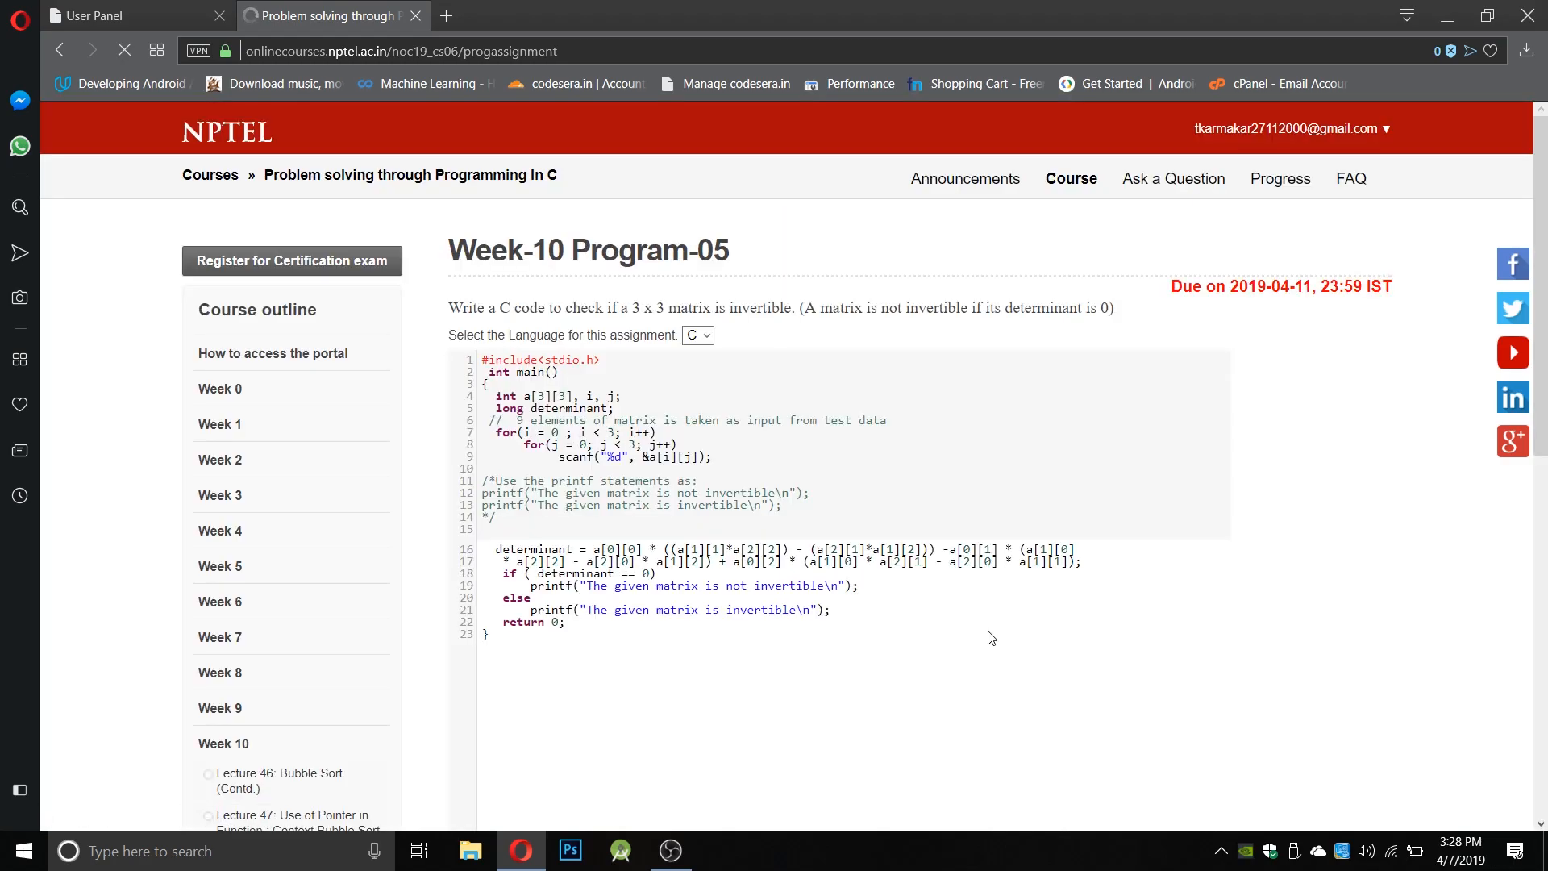
- Review the 2/2 public test results and submit Program-05 for its 100.0/100 score
scroll(down, 3)
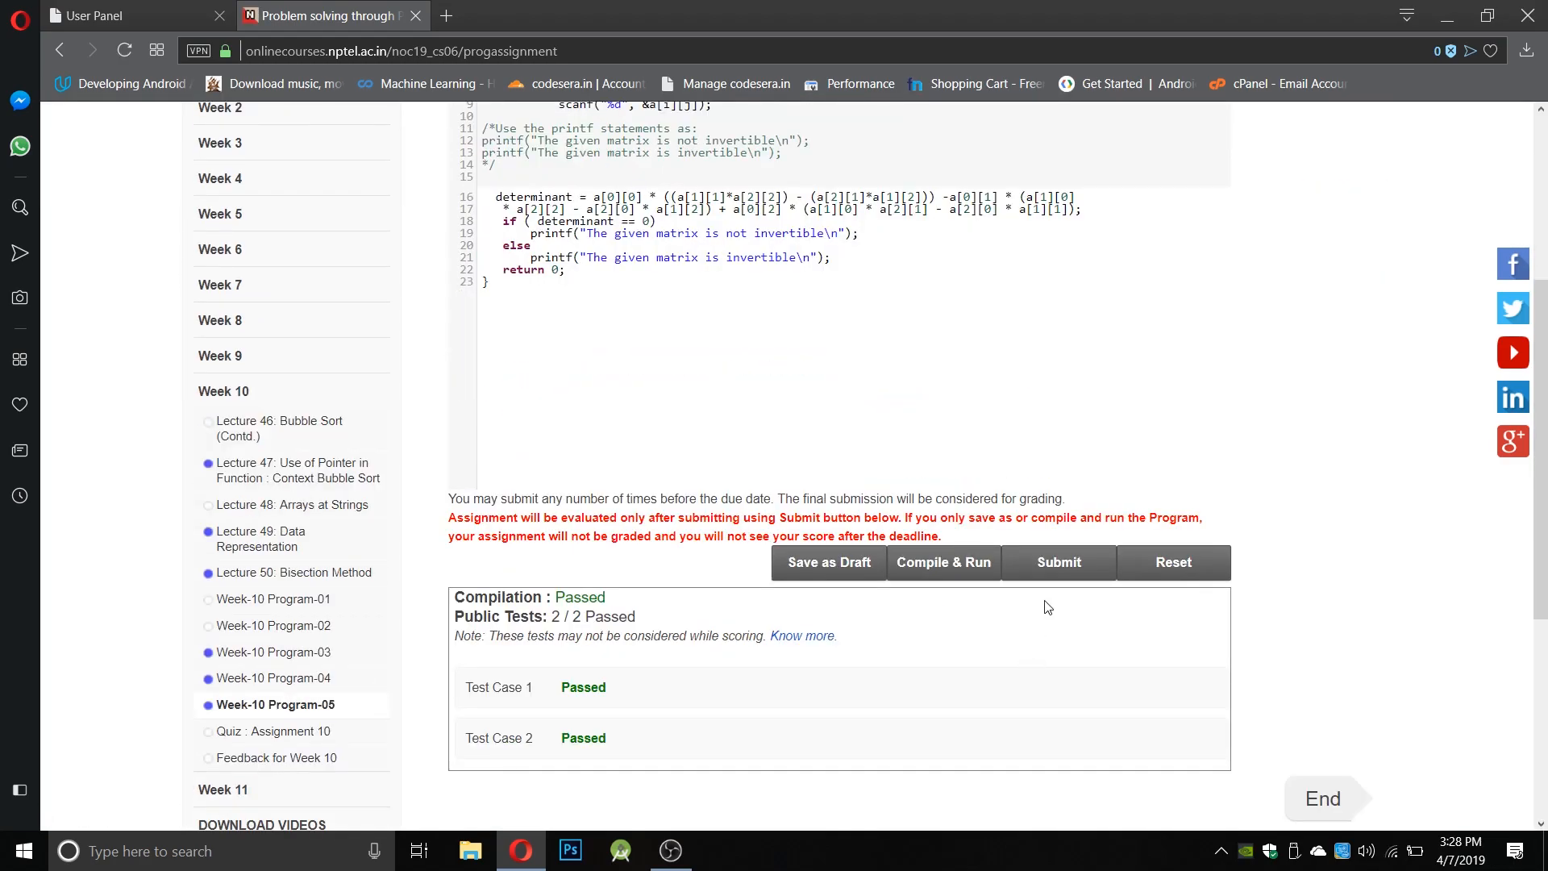
click(1058, 562)
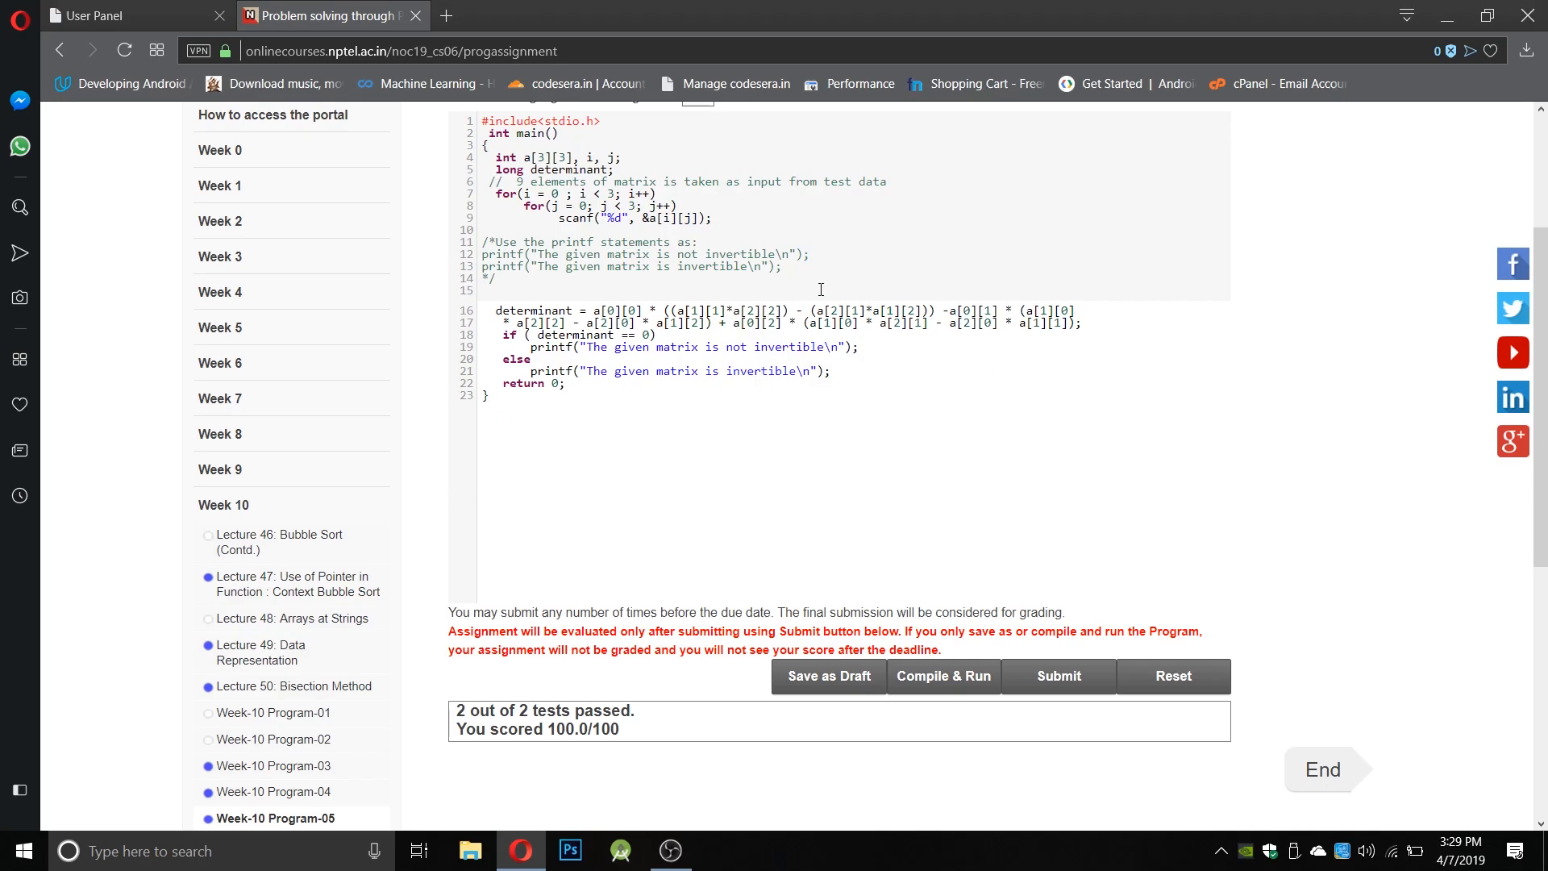
mouse_move(448, 16)
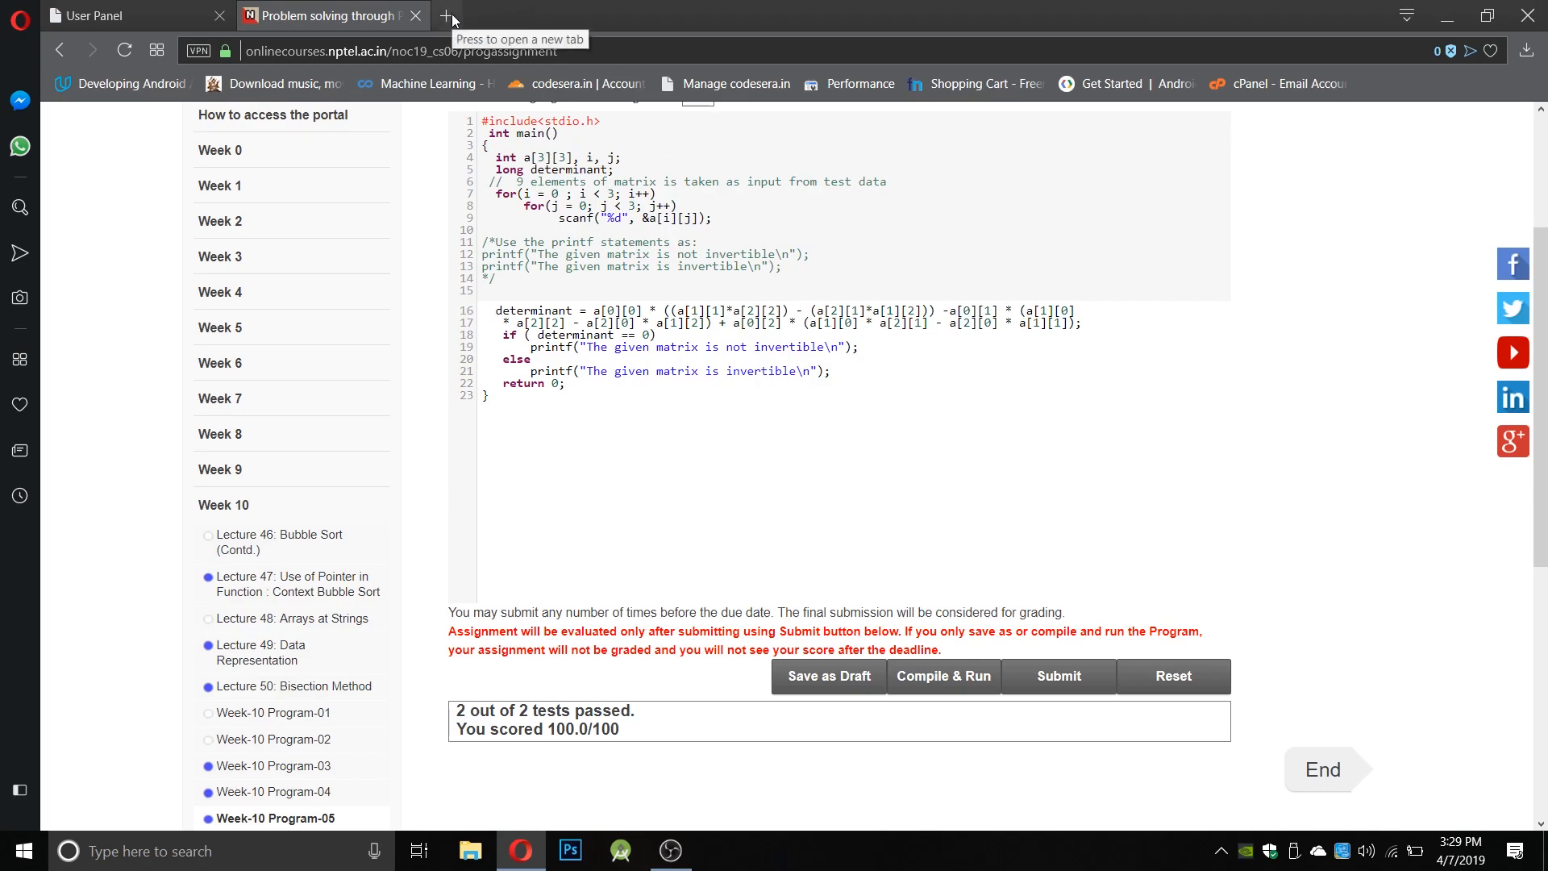
- Browse Codesera's free courses such as NPTEL, Graph Structure and Linked List in a new tab
click(446, 15)
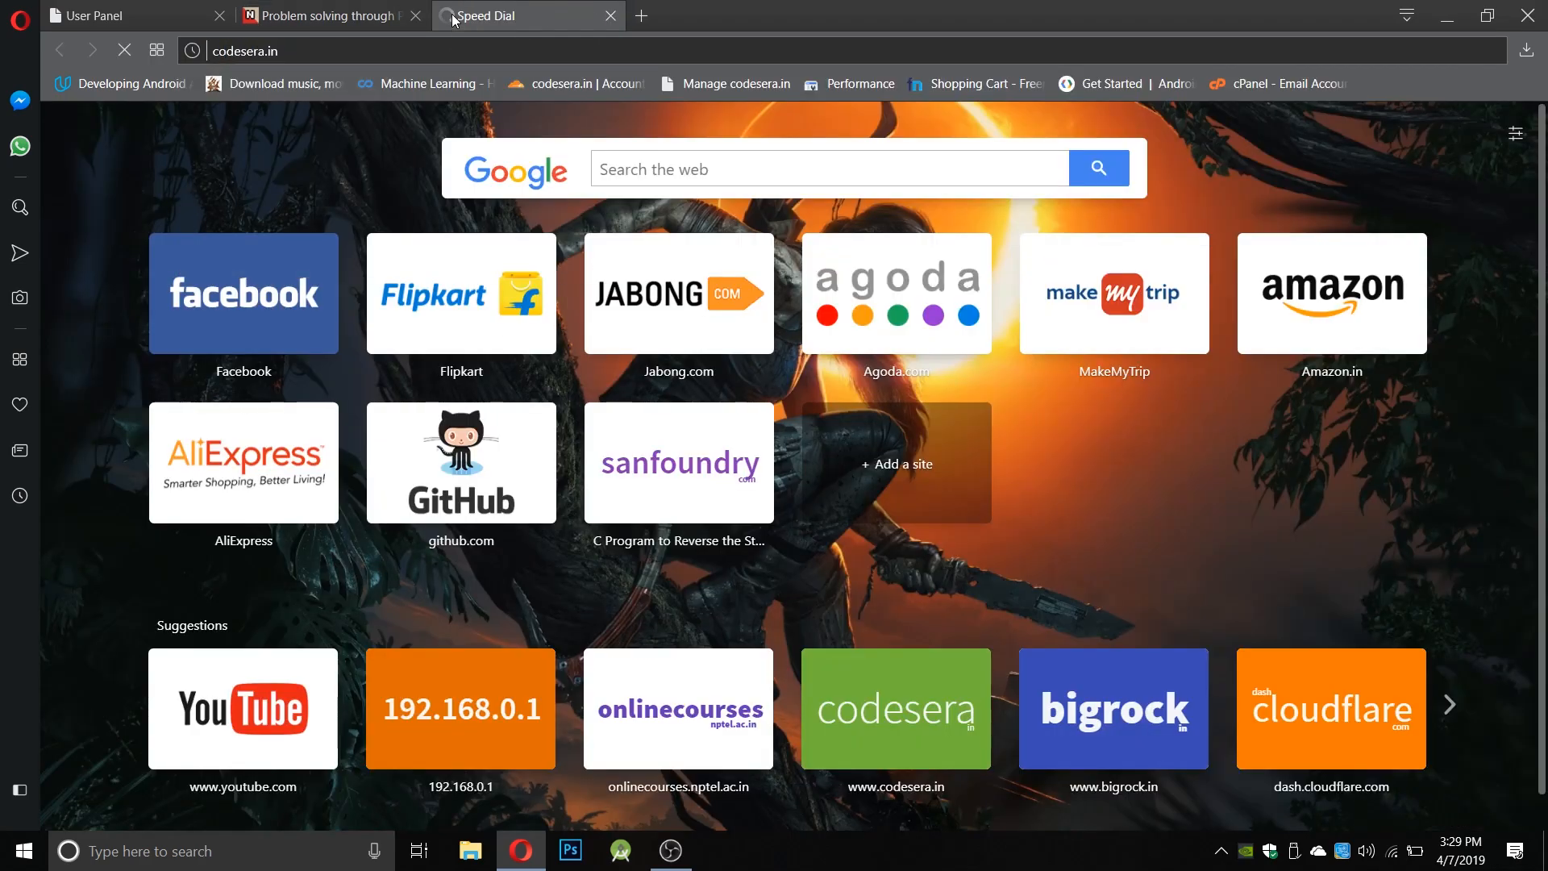
click(894, 708)
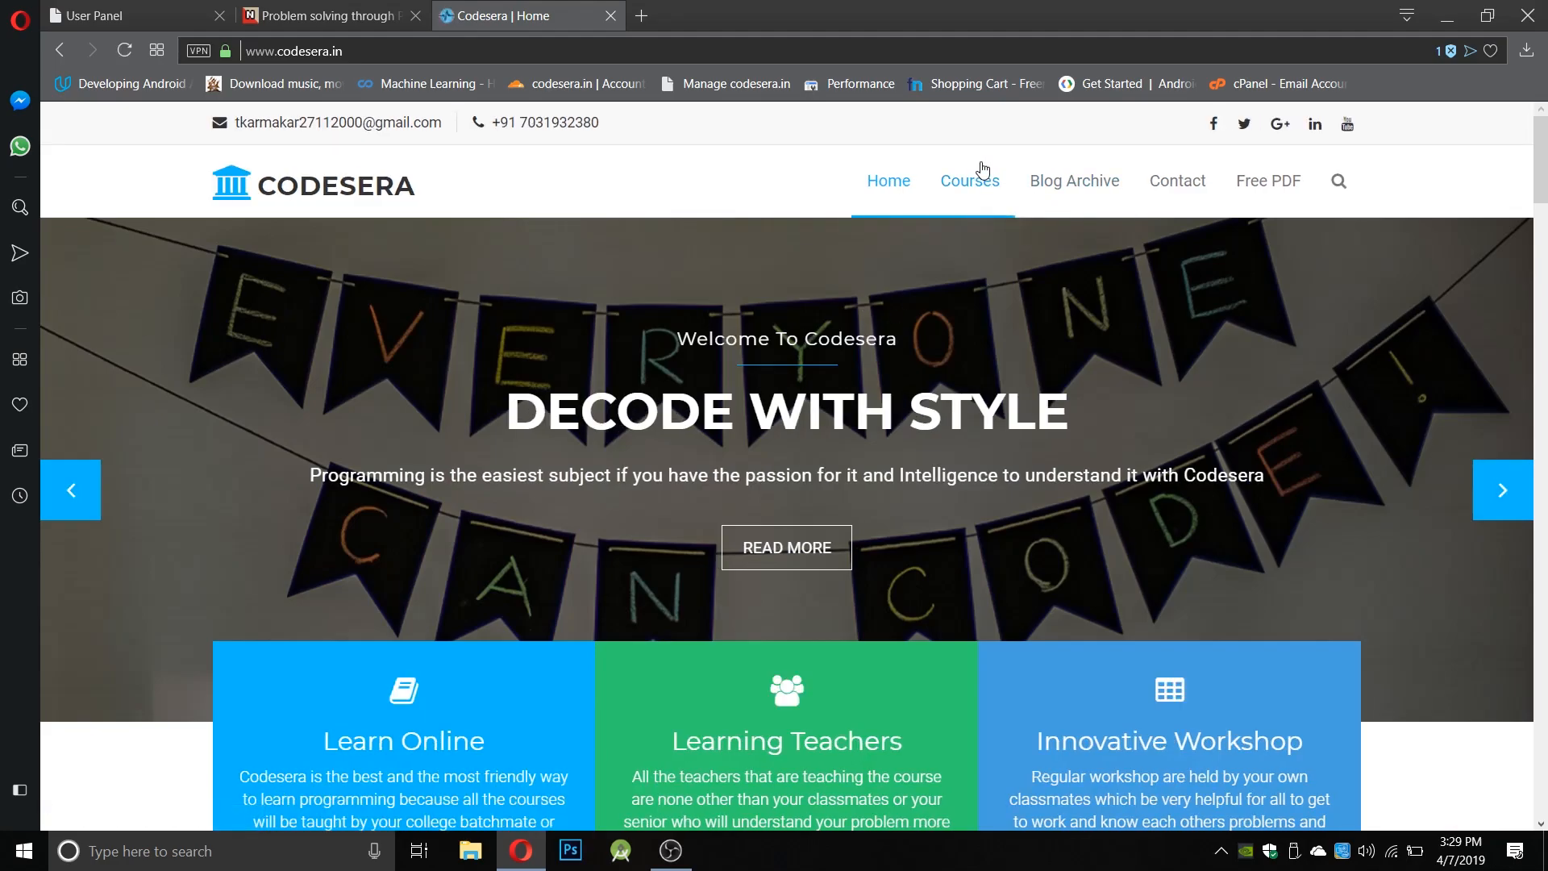
click(969, 181)
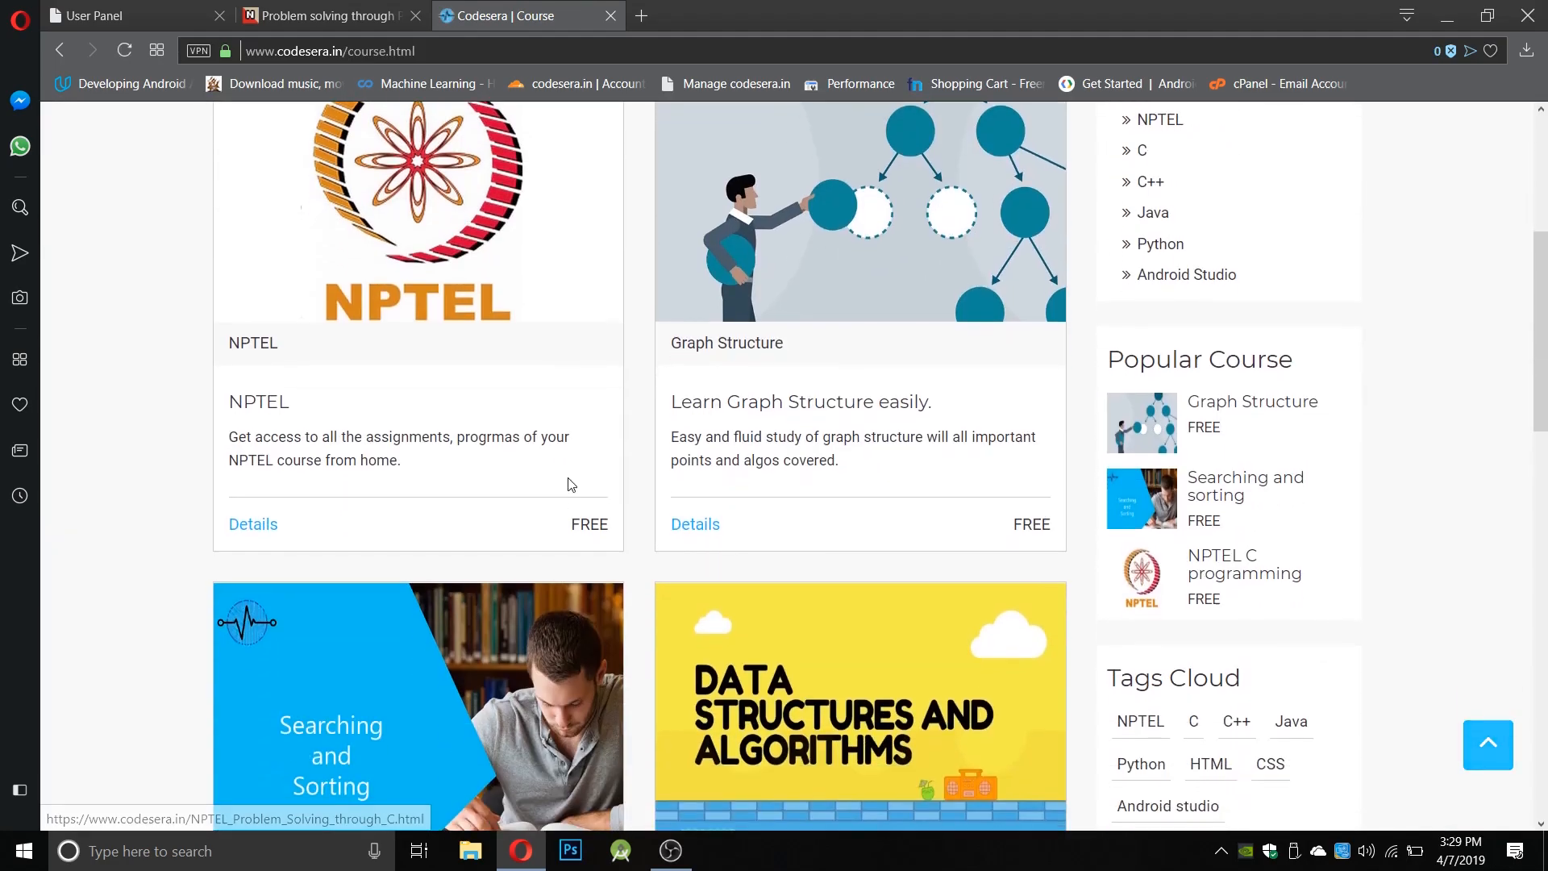
scroll(down, 3)
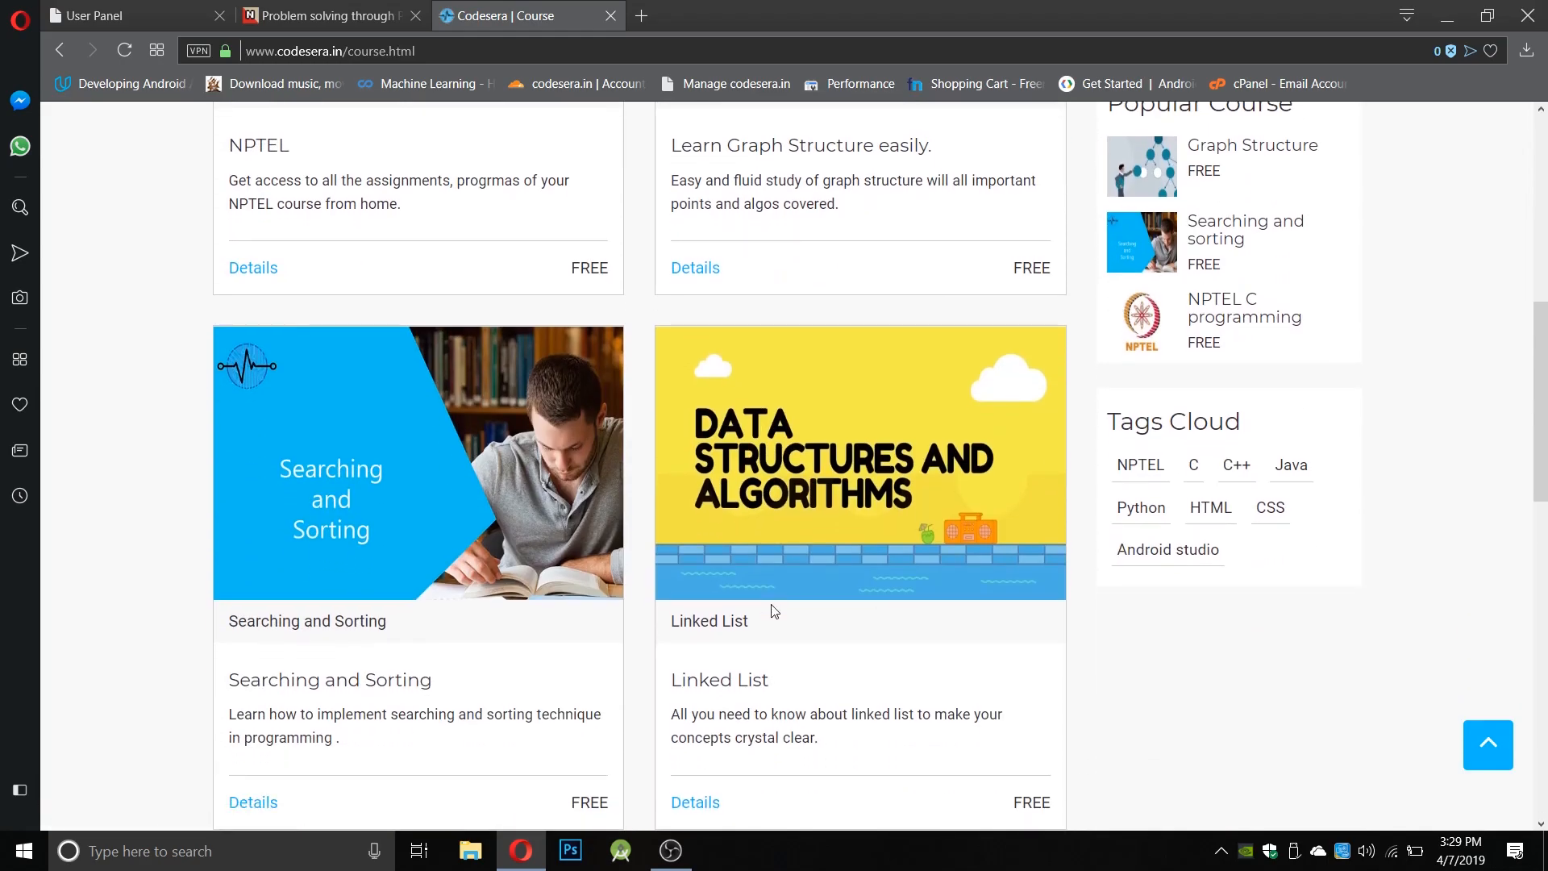
scroll(down, 3)
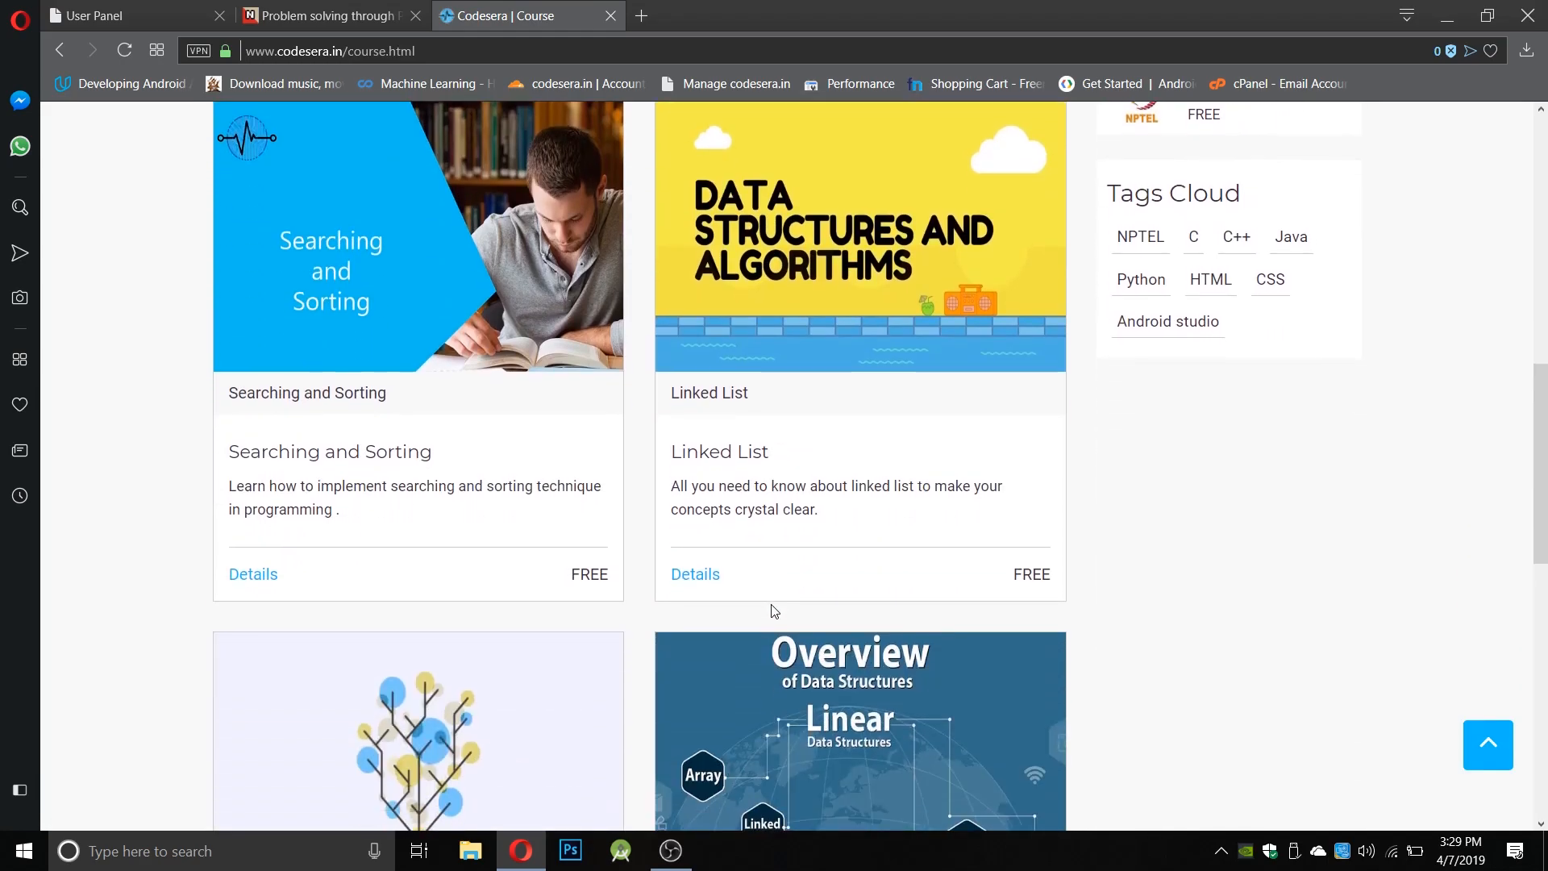
scroll(down, 3)
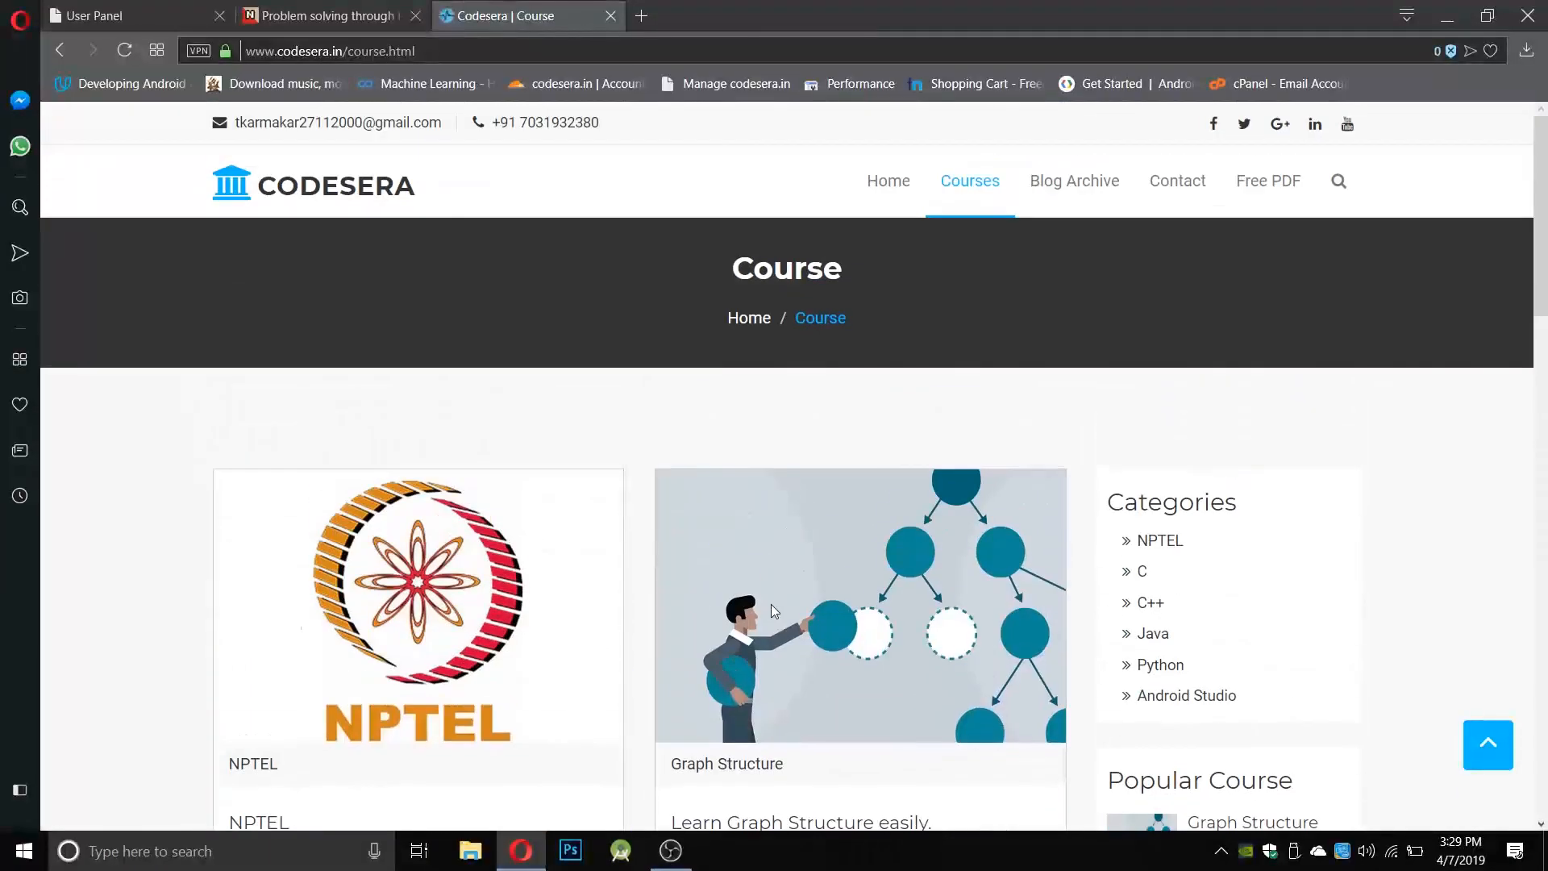
mouse_move(571, 733)
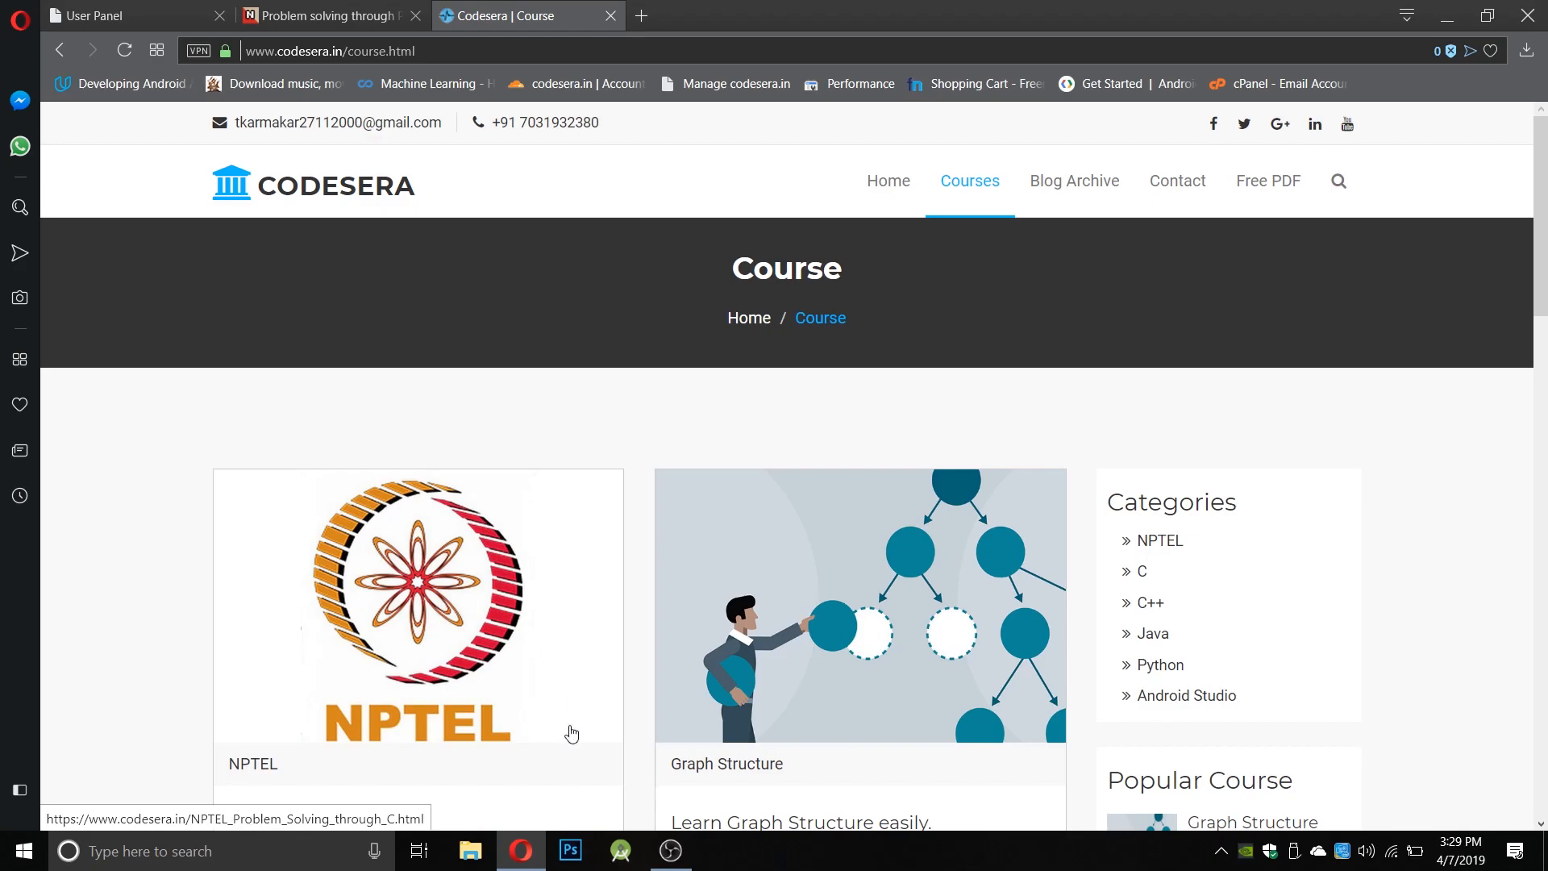